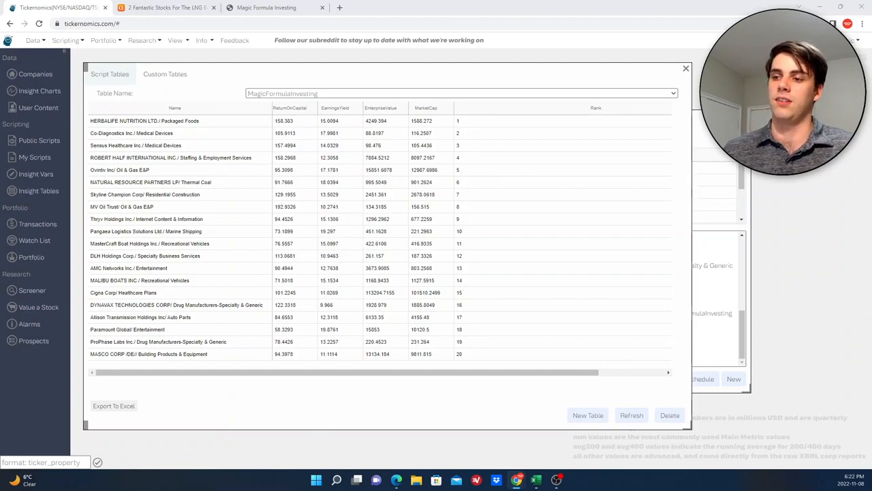
mouse_move(314, 291)
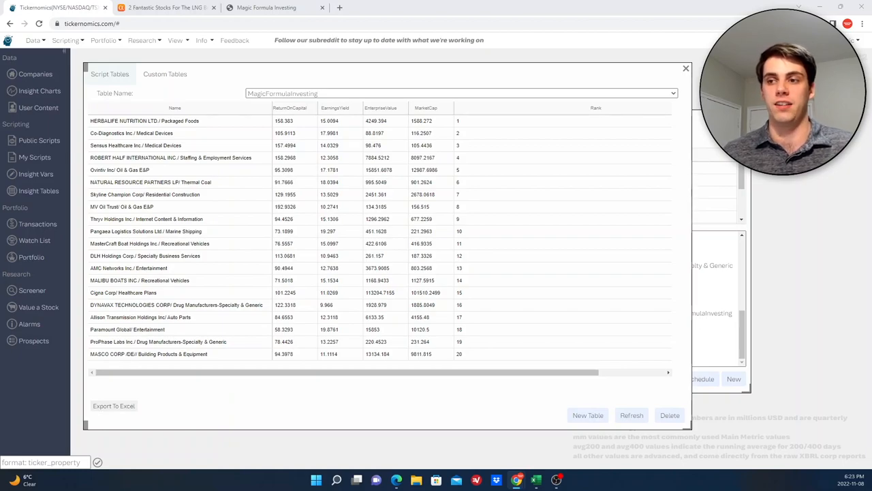
mouse_move(235, 184)
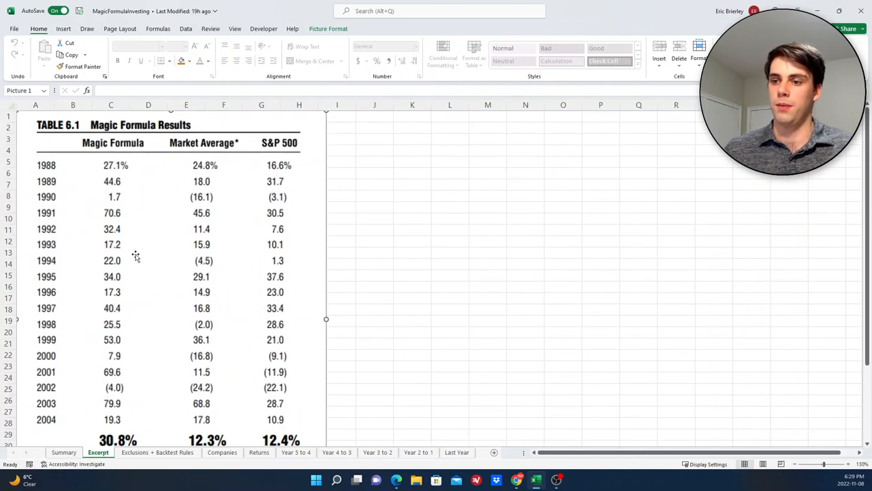
mouse_move(137, 230)
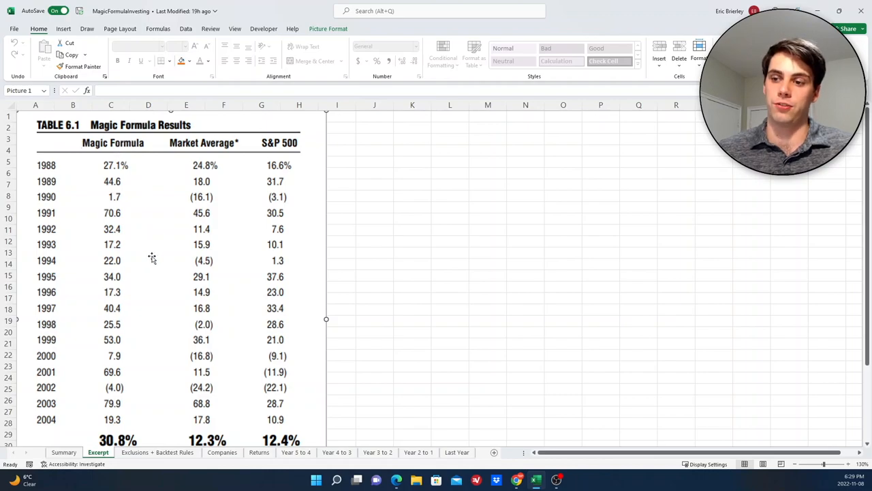
scroll("down", 3)
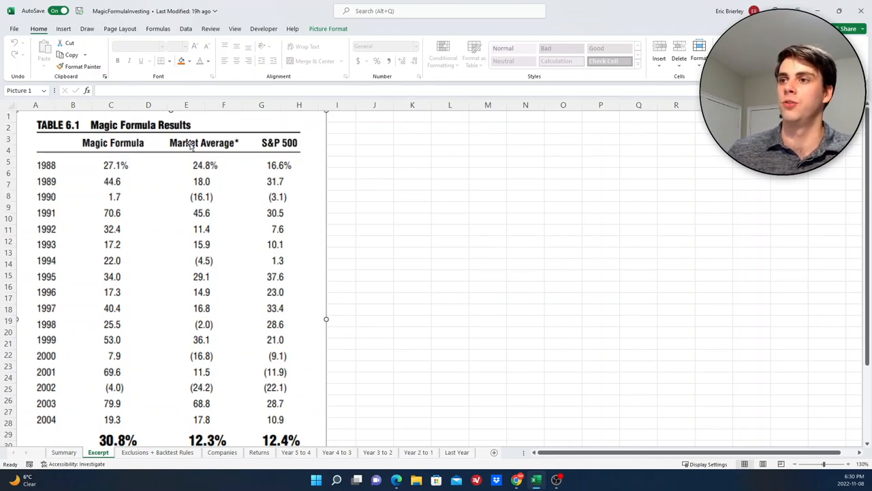
mouse_move(278, 165)
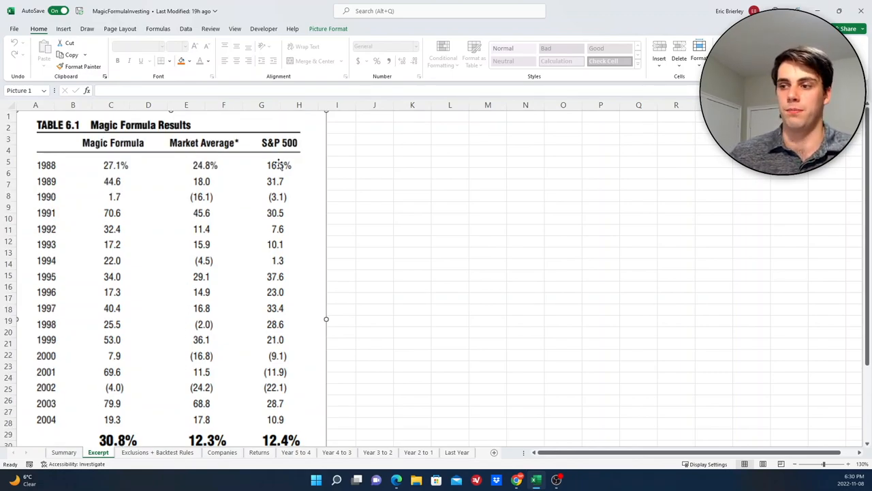
- Scroll the Excerpt sheet to the footnote defining the market average as a 3,500-stock index
scroll("down", 3)
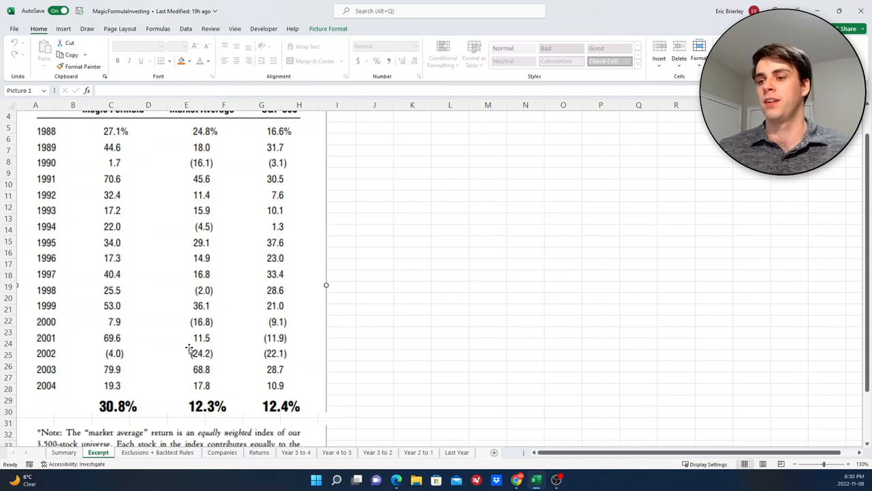
mouse_move(164, 339)
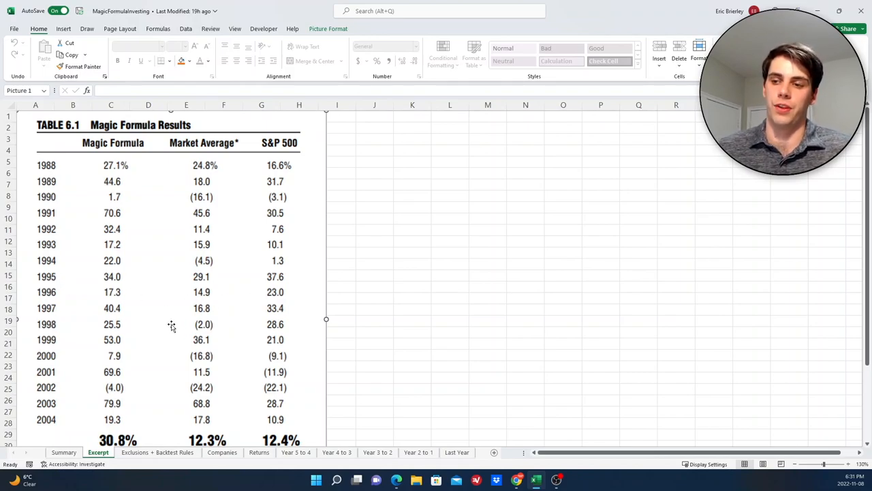
mouse_move(477, 414)
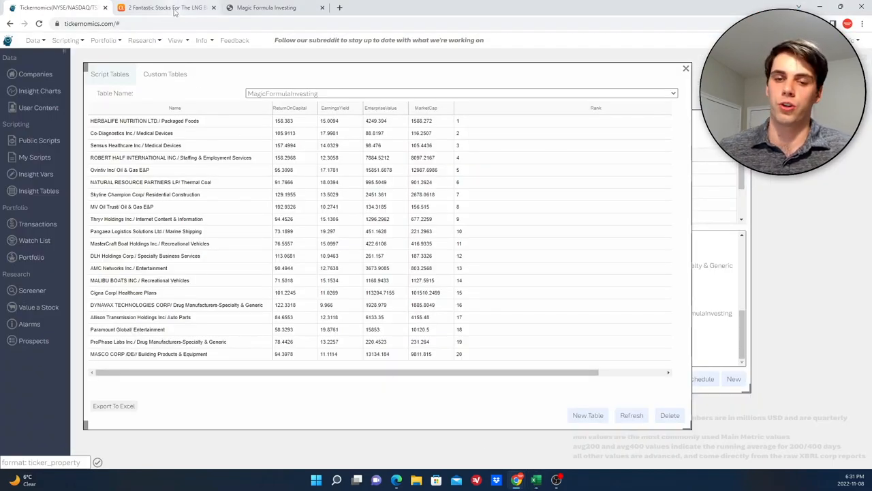
- Close the Seeking Alpha article and show Tickernomics' Public Scripts catalog
left_click(167, 7)
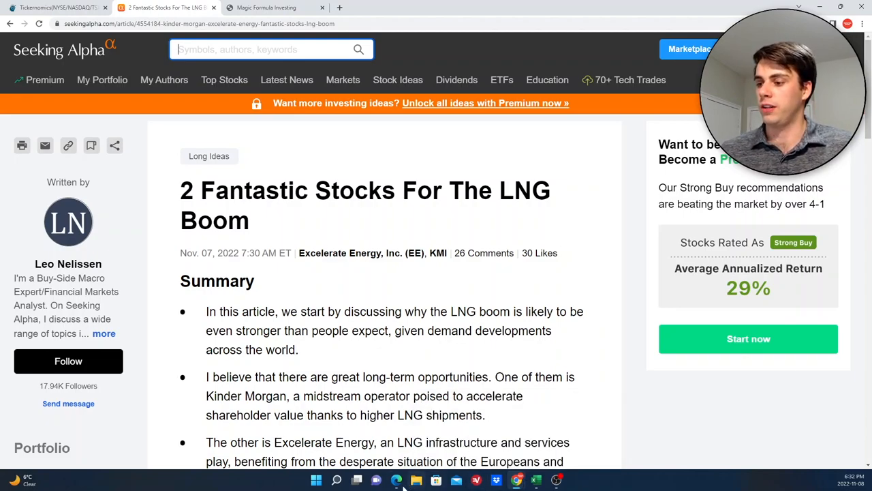
left_click(275, 8)
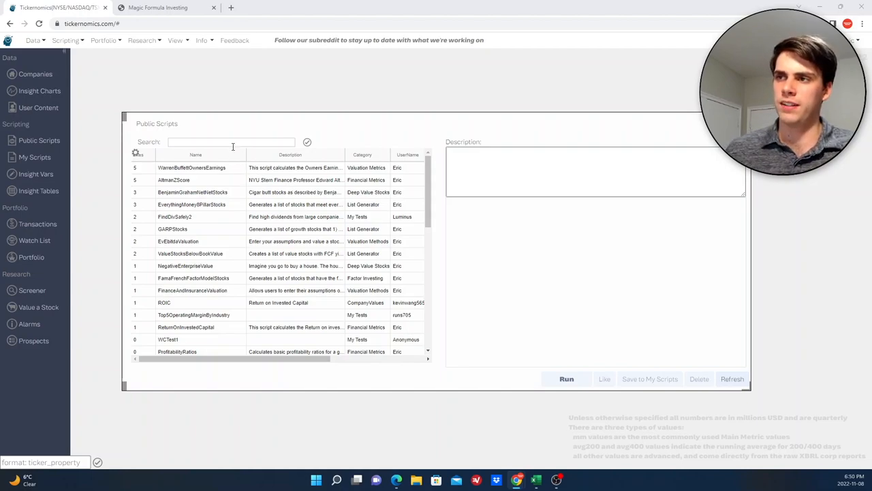
- Find MagicFormulaInvesting with 'ma', run it from My Scripts, and reach Insight Tables
type("ma")
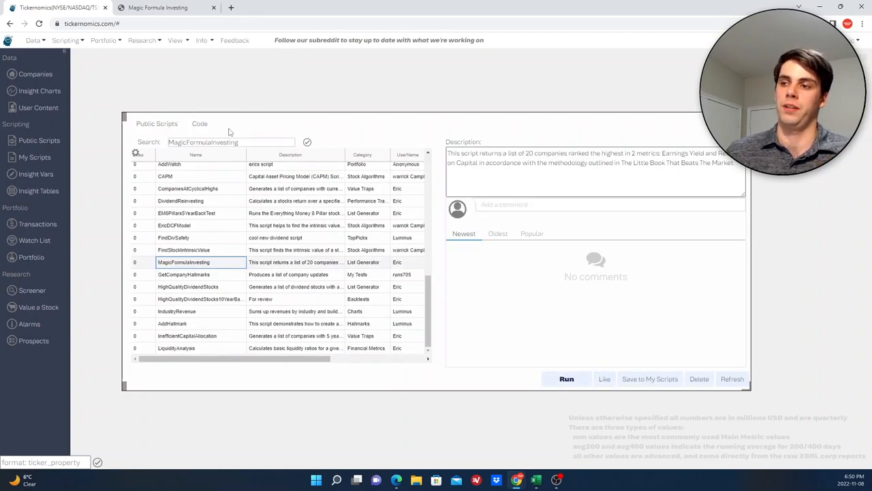
left_click(566, 378)
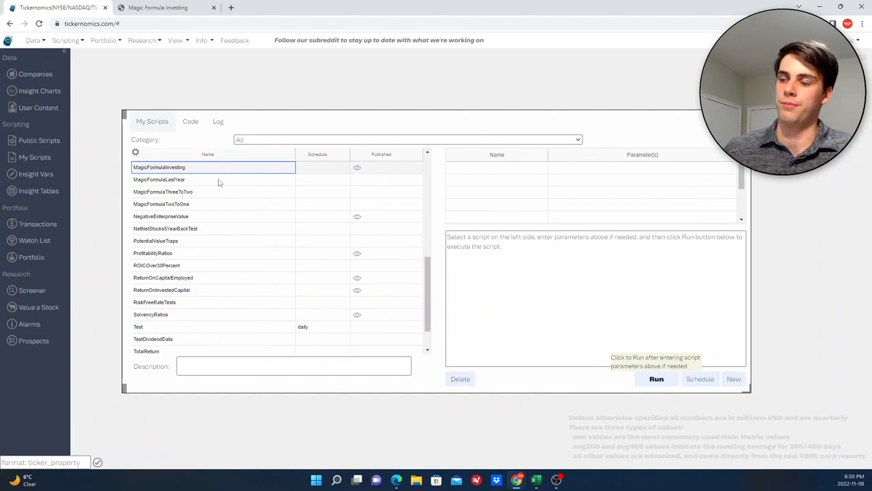
mouse_move(189, 174)
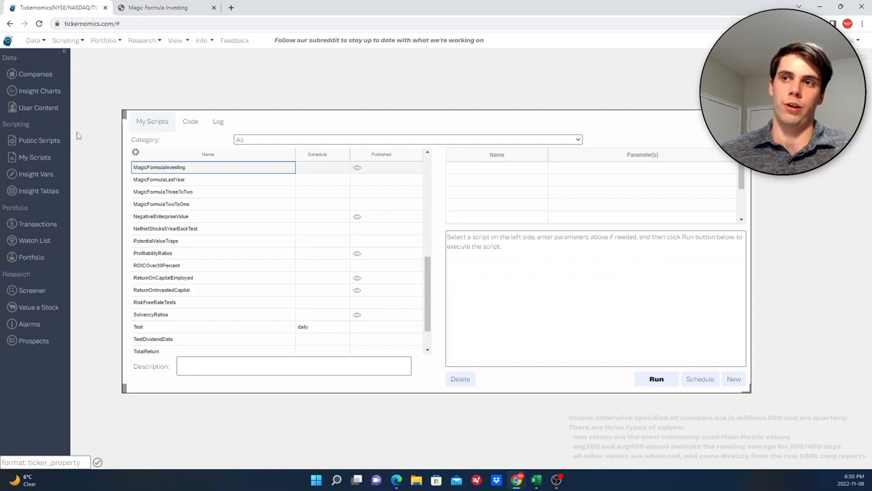
mouse_move(39, 140)
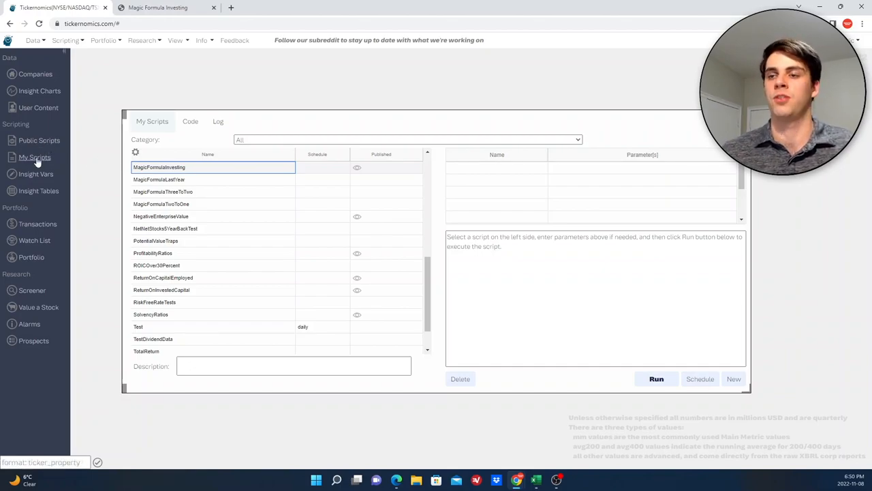
mouse_move(656, 379)
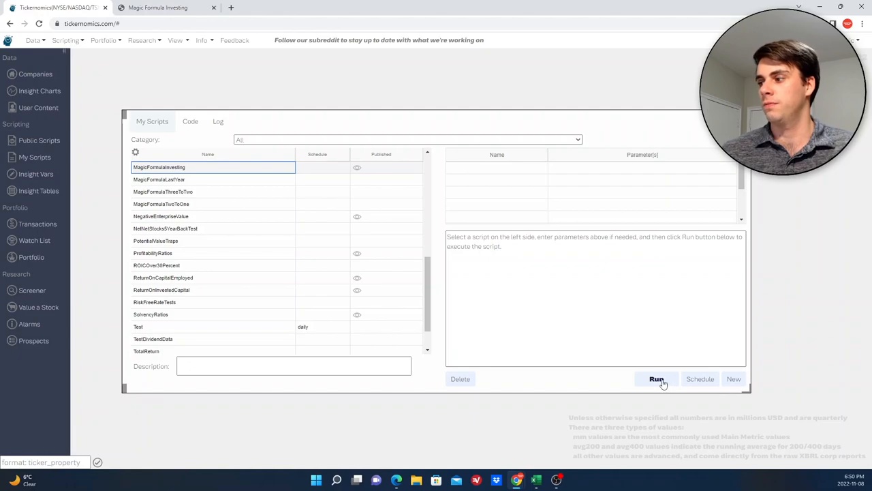
left_click(656, 378)
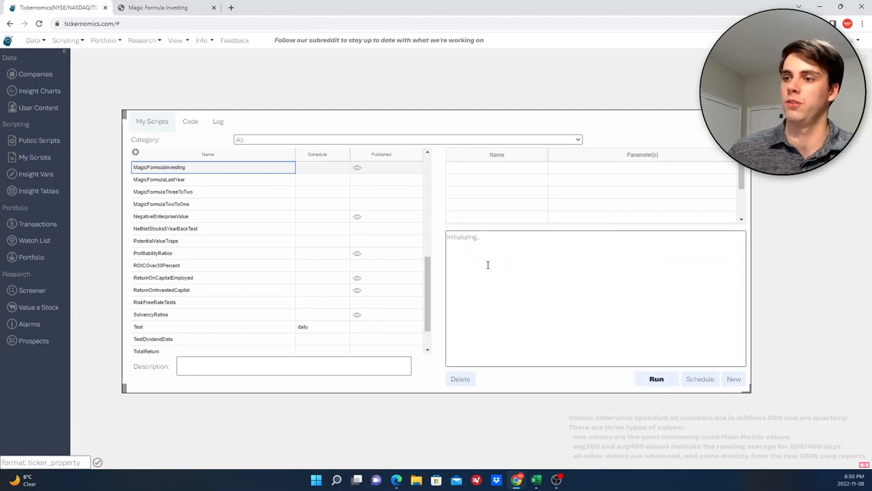
left_click(656, 378)
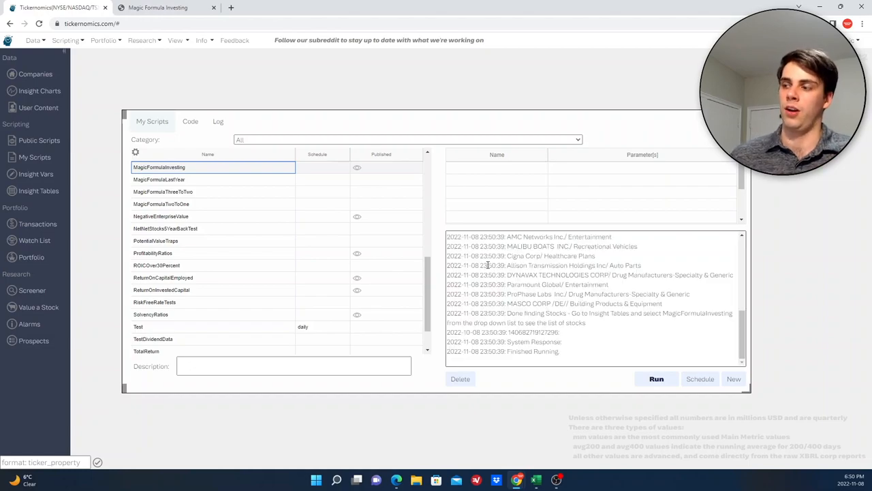
left_click(38, 190)
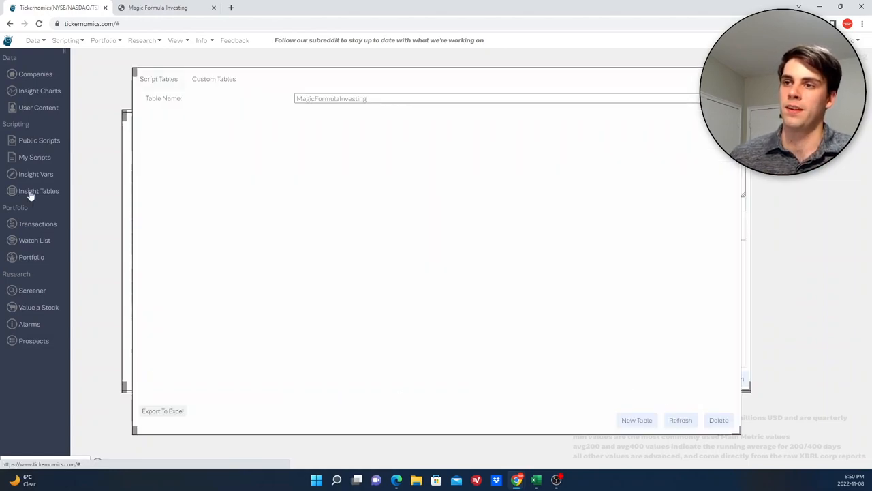
- Load the MagicFormulaInvesting results led by Herbalife, then switch to Magic Formula Investing
left_click(679, 419)
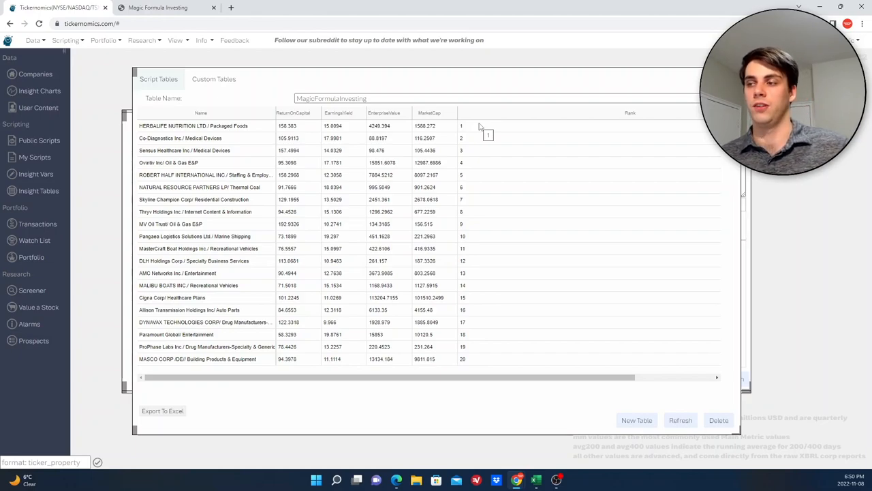
left_click(156, 7)
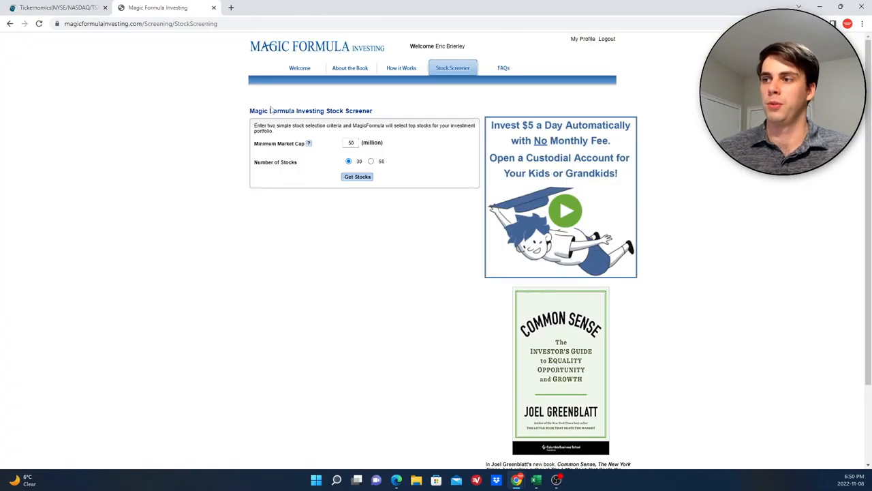
mouse_move(101, 43)
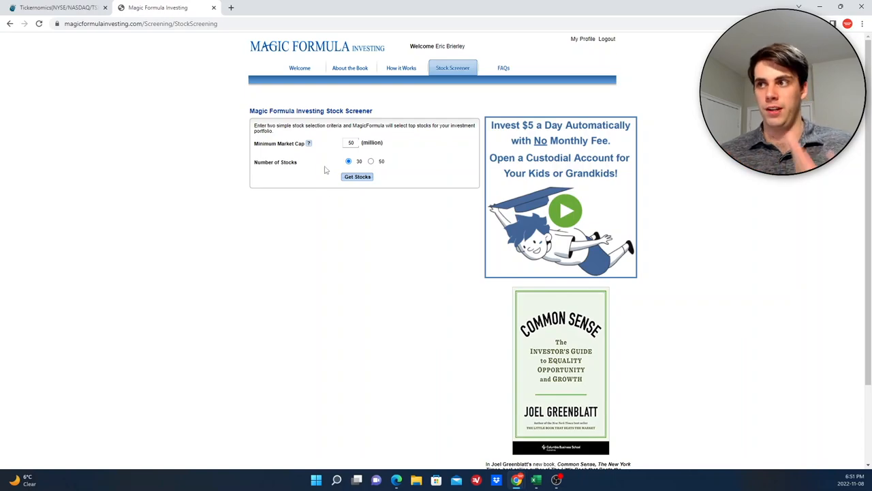
- Generate the top 30 companies above $50 million market cap, then return to Tickernomics
left_click(357, 176)
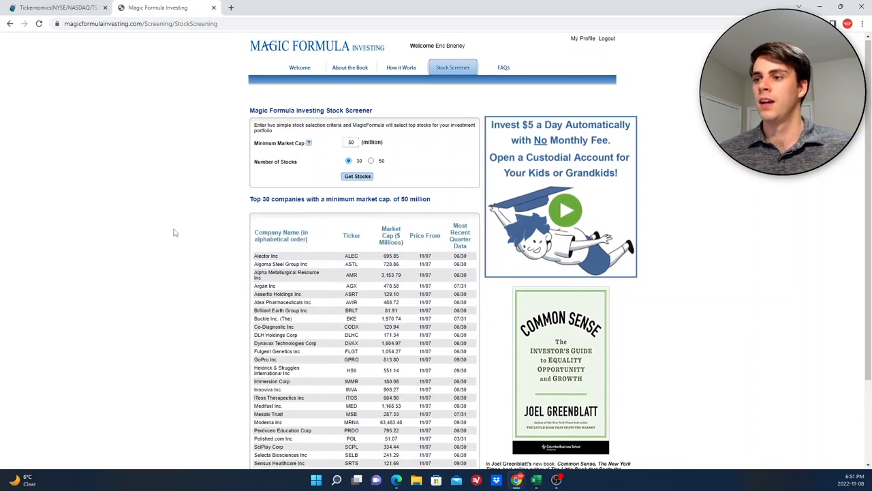
scroll("down", 3)
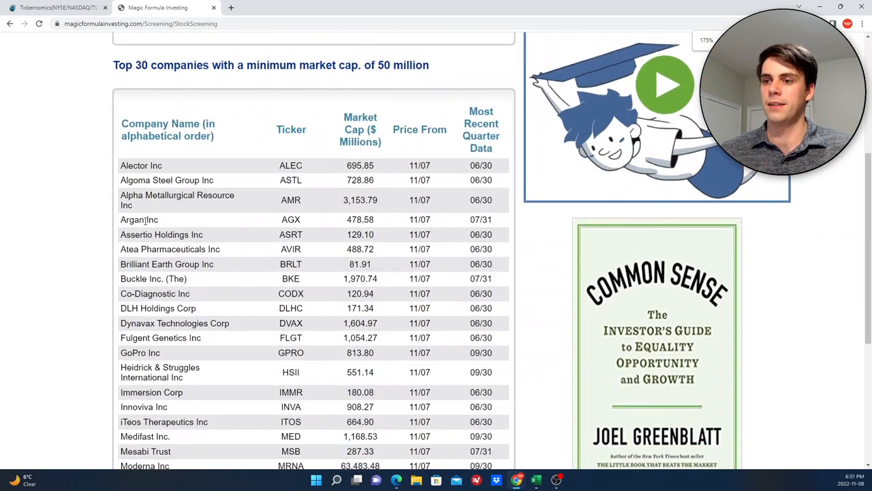
left_click(54, 7)
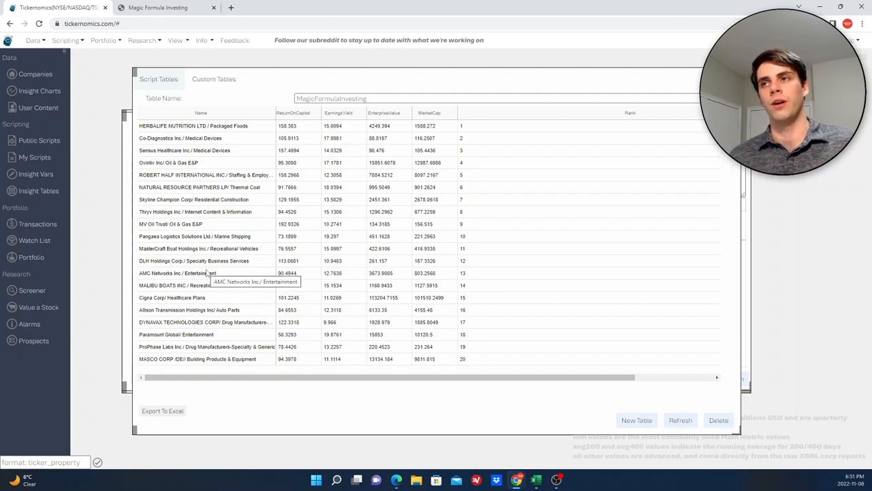
- Compare the top-30 list with Tickernomics' table, spotting Co-Diagnostics, DLH Holdings and Dynavax
left_click(157, 8)
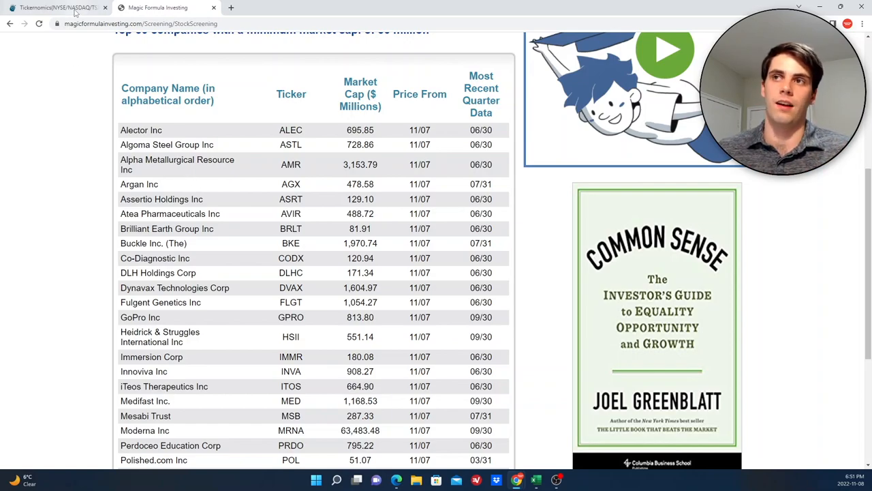
left_click(54, 7)
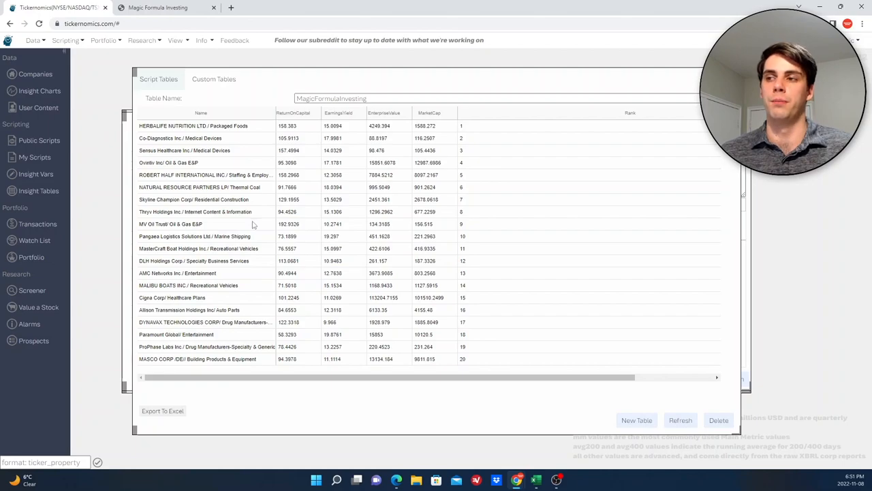
mouse_move(252, 223)
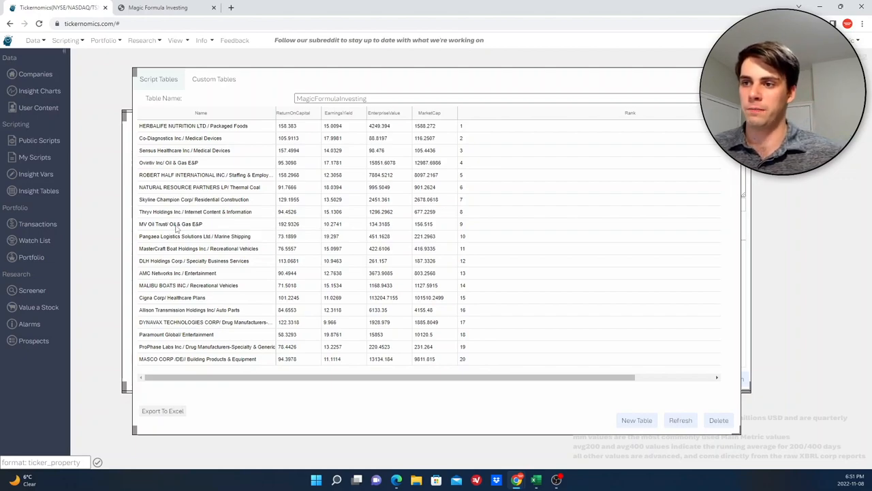
mouse_move(195, 235)
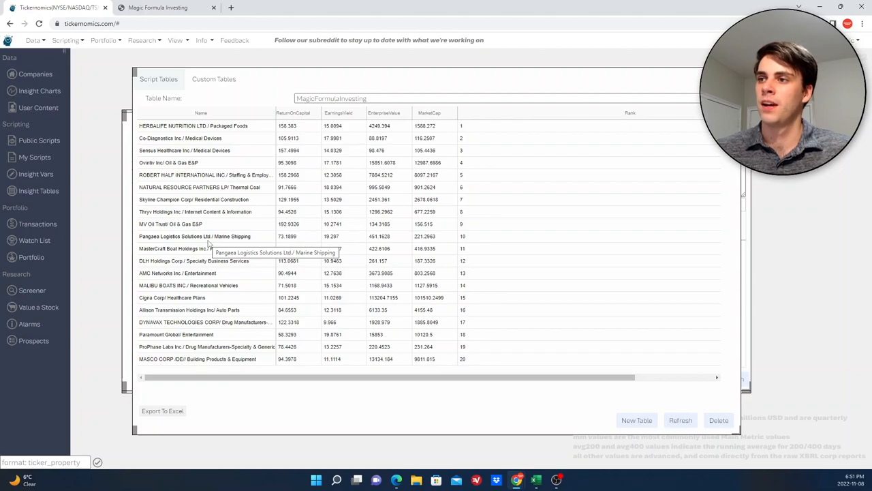
mouse_move(198, 134)
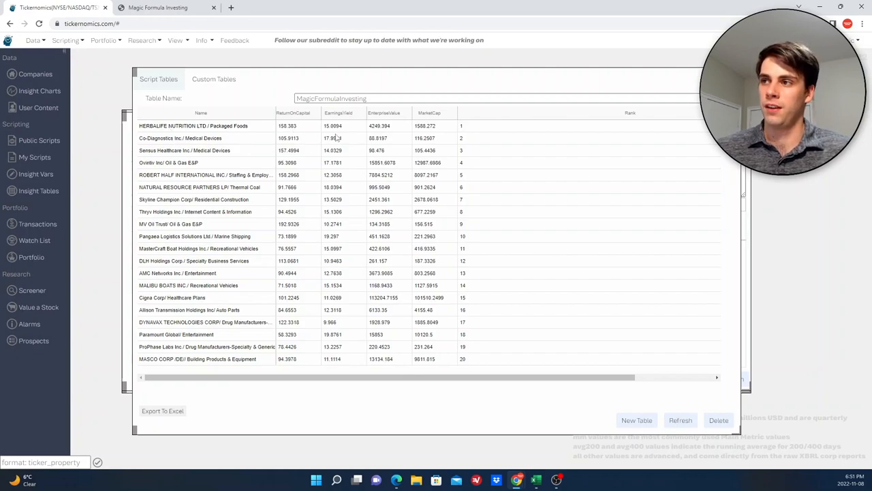
mouse_move(201, 140)
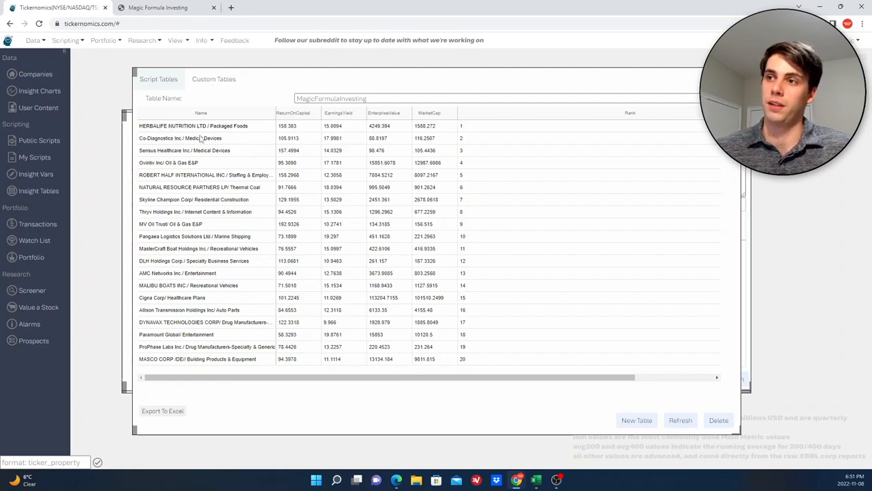
mouse_move(180, 137)
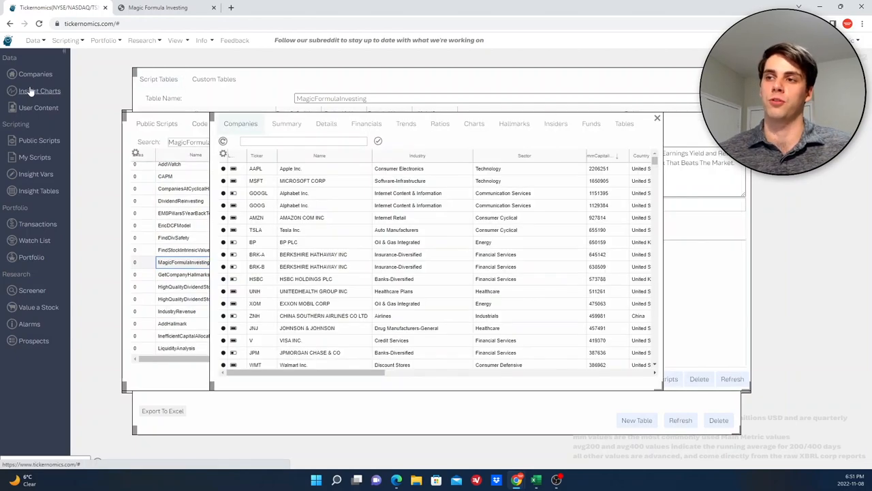
- Search 'her', select Herbalife Nutrition (HLF), and show its 2011–2022 revenue chart
left_click(303, 141)
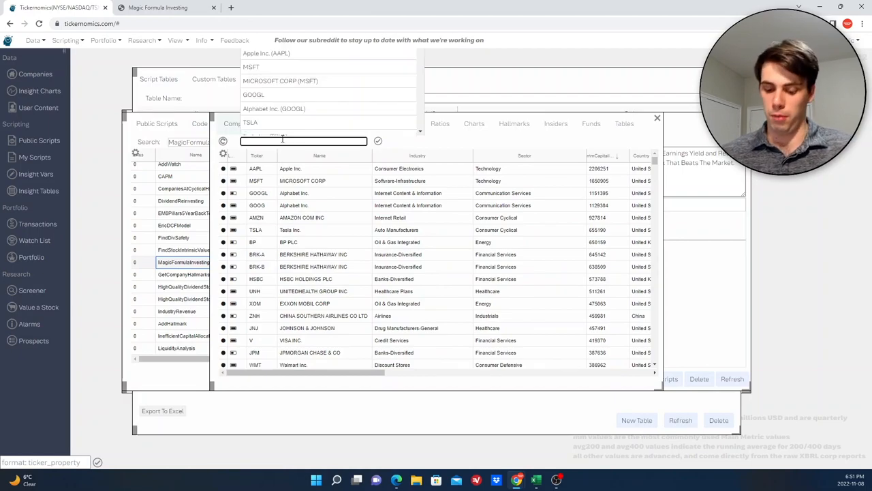
type("her")
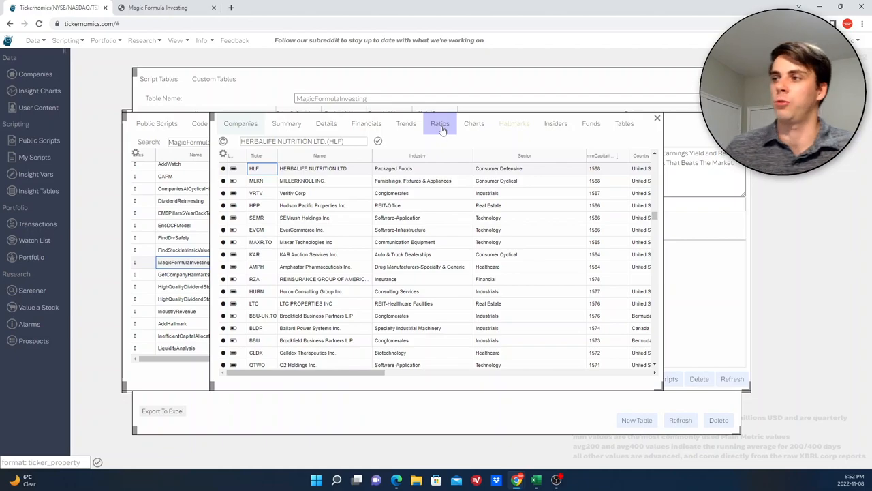
left_click(474, 123)
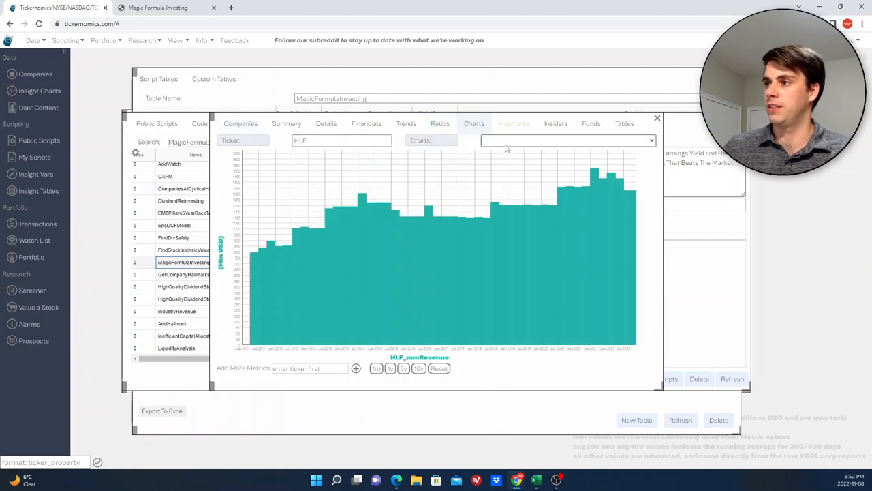
- Browse Herbalife's chart metrics, then view ROIC of 60.67 versus 8.93 industry average
left_click(567, 141)
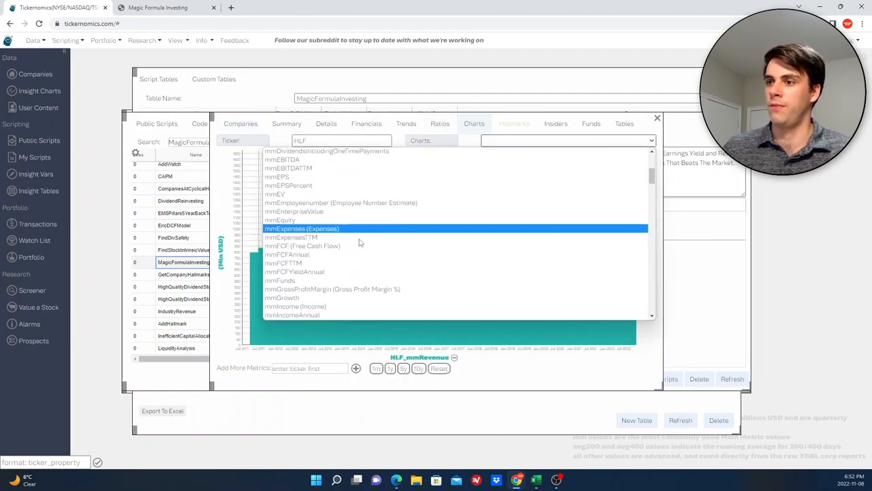
scroll("down", 3)
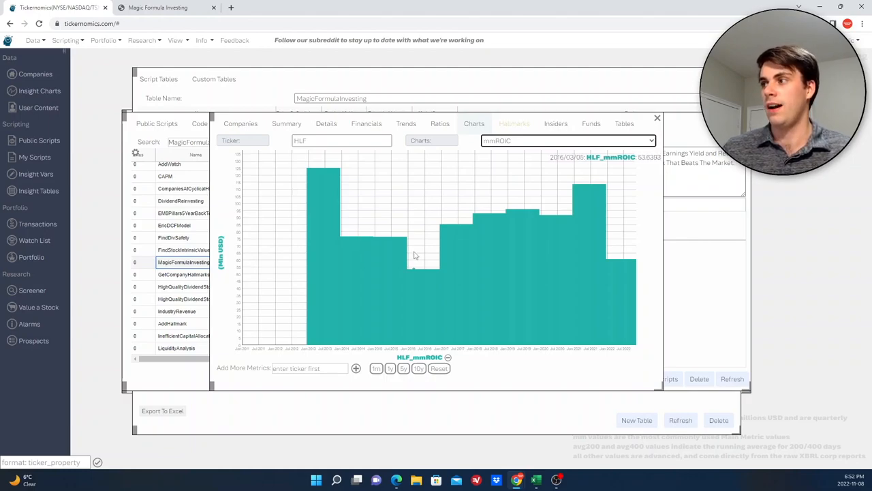
mouse_move(487, 275)
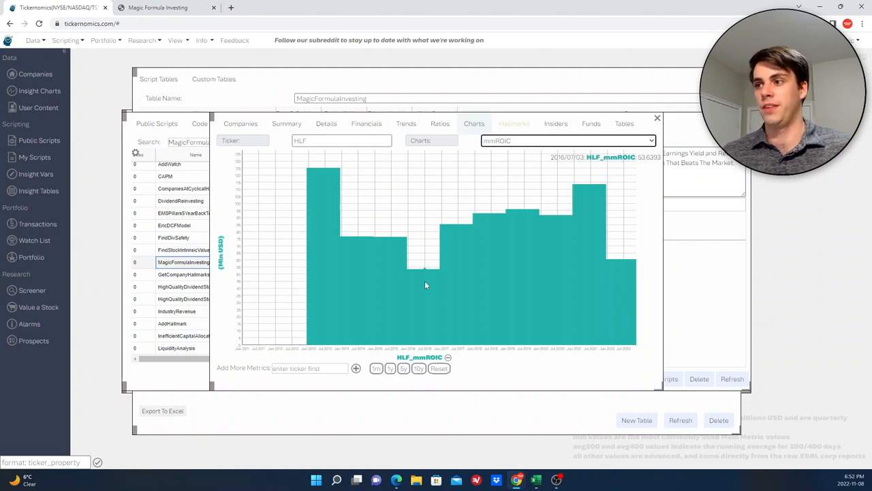
mouse_move(323, 203)
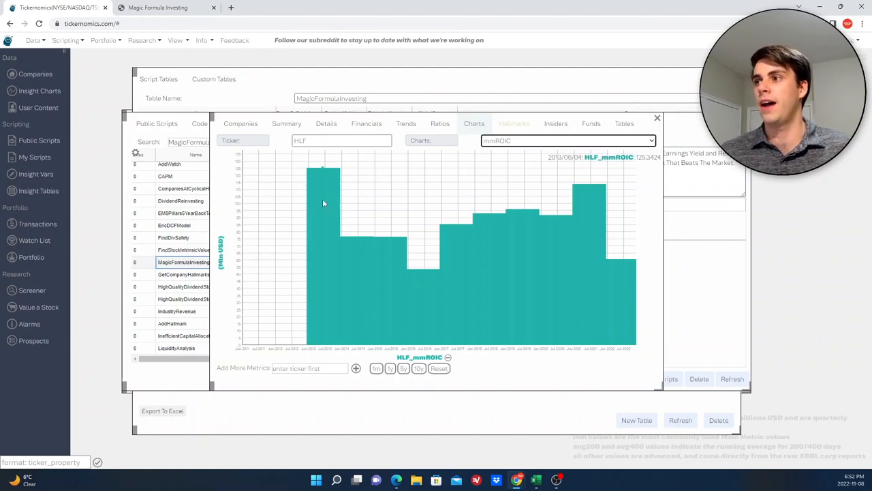
left_click(440, 123)
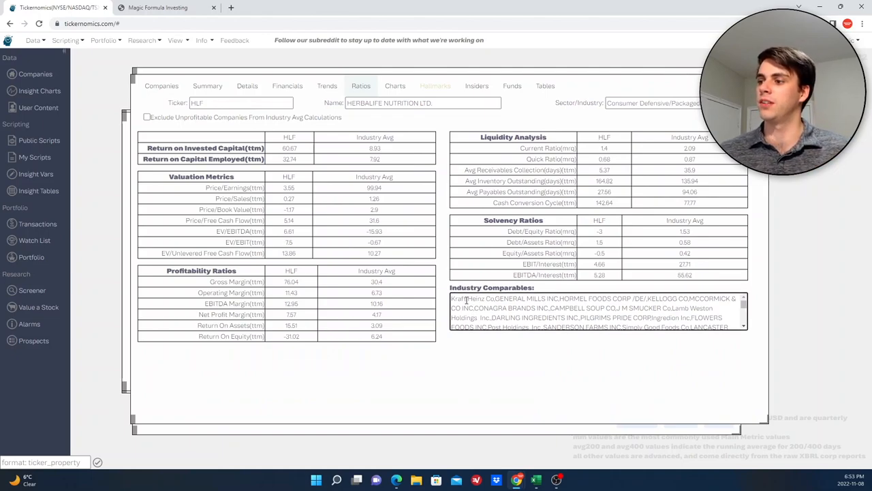
- Inspect Herbalife's ratios and industry comparables, then close the company data window
double_click(518, 298)
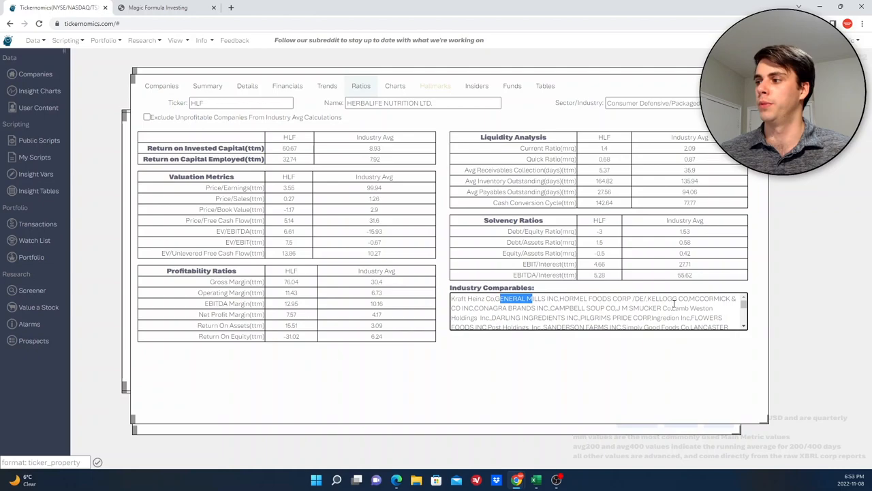
scroll("down", 3)
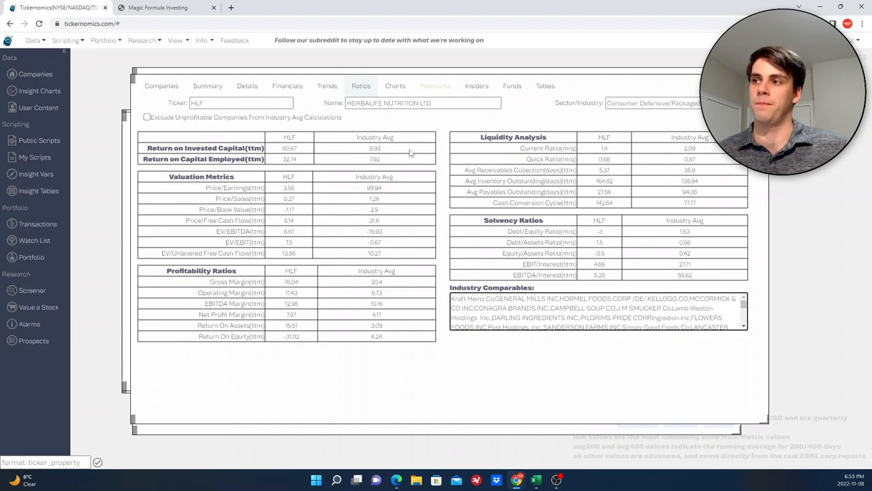
mouse_move(375, 148)
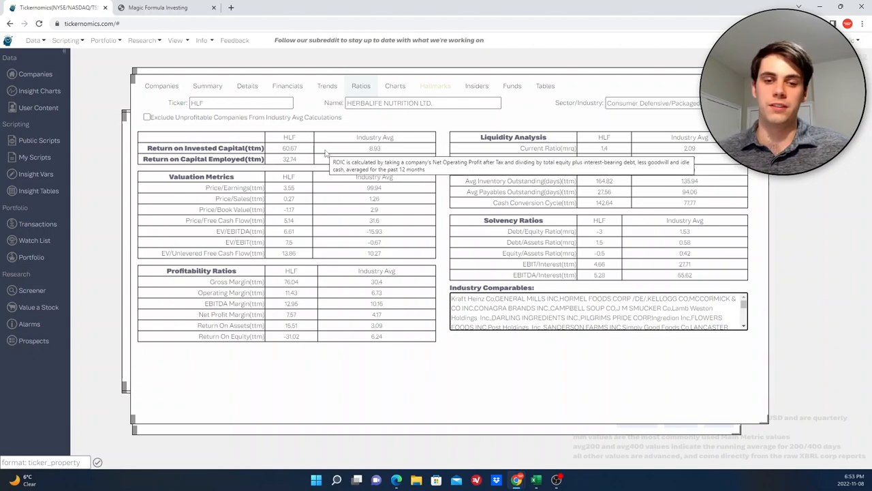
mouse_move(325, 136)
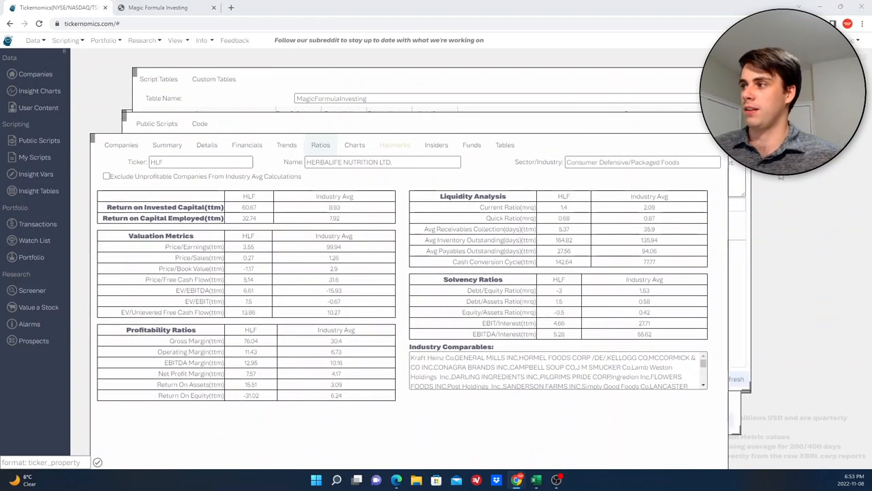
left_click(164, 150)
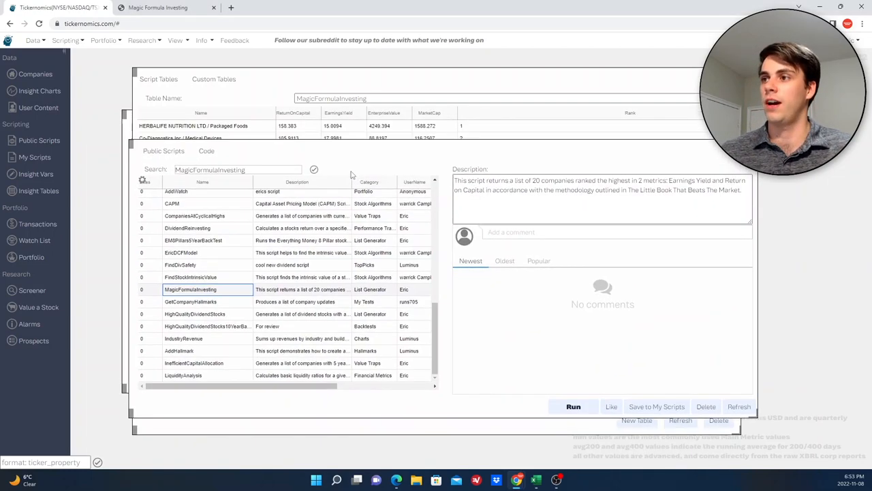
left_click(573, 406)
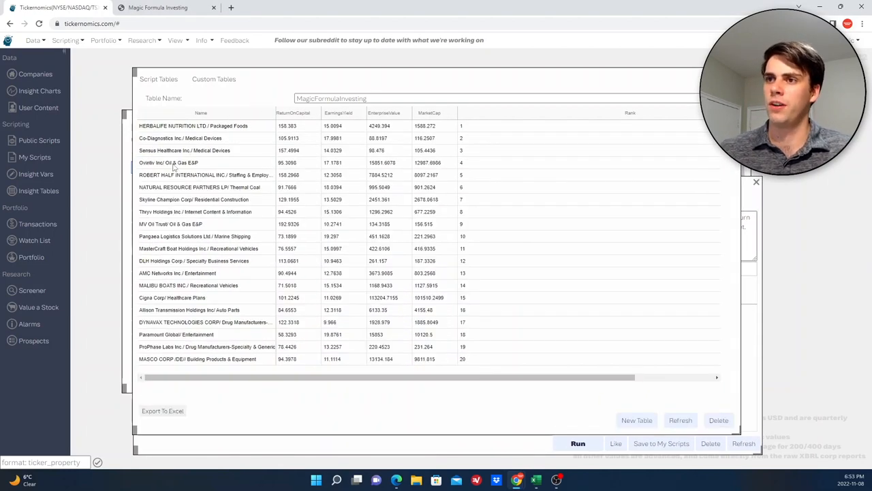
mouse_move(168, 162)
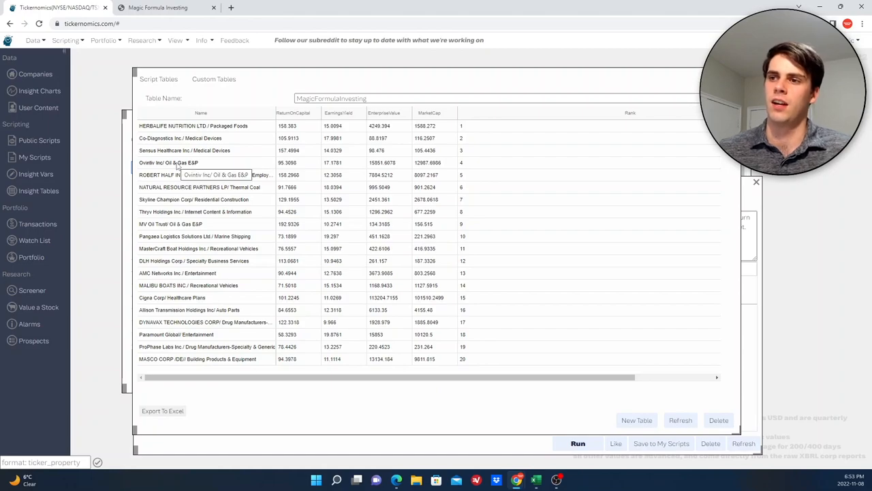
mouse_move(199, 228)
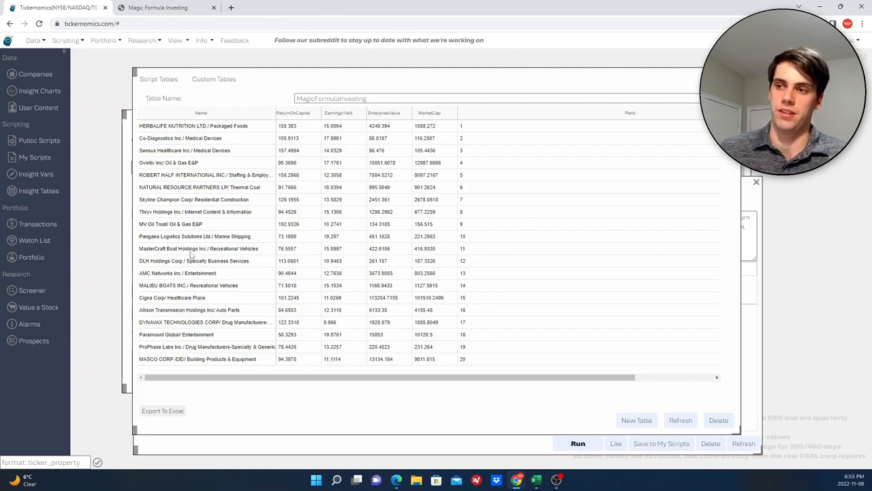
mouse_move(187, 293)
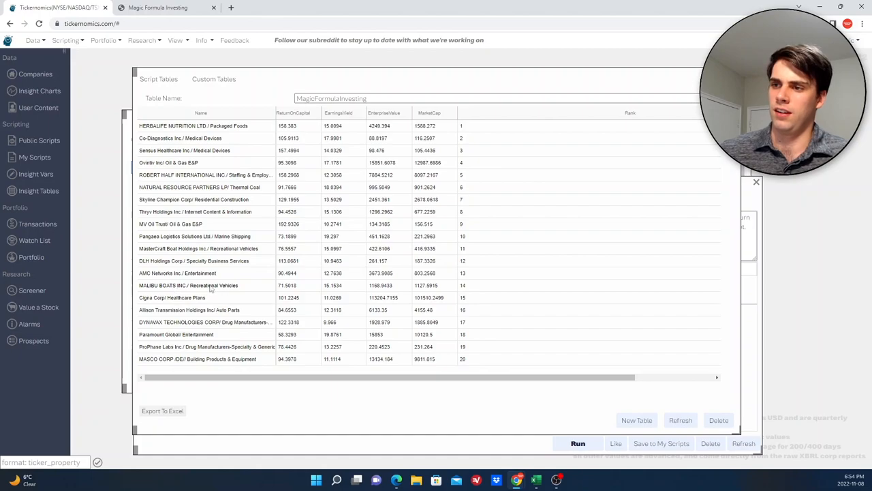
mouse_move(212, 286)
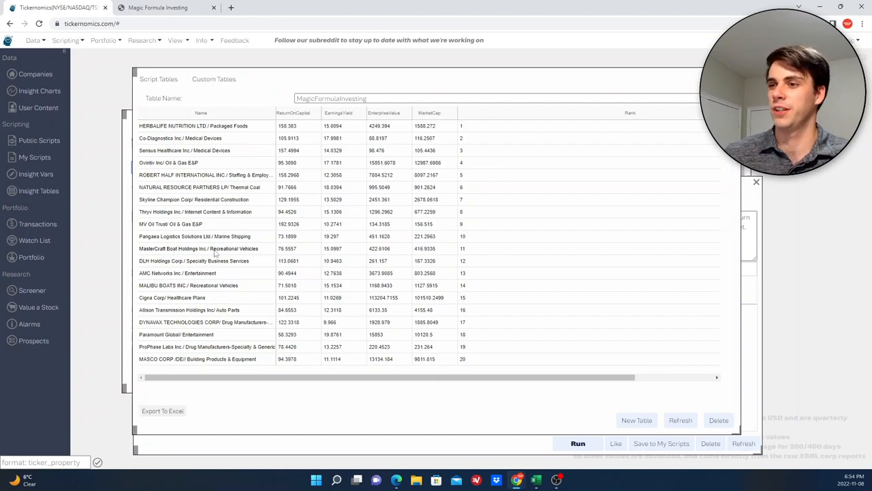
mouse_move(217, 248)
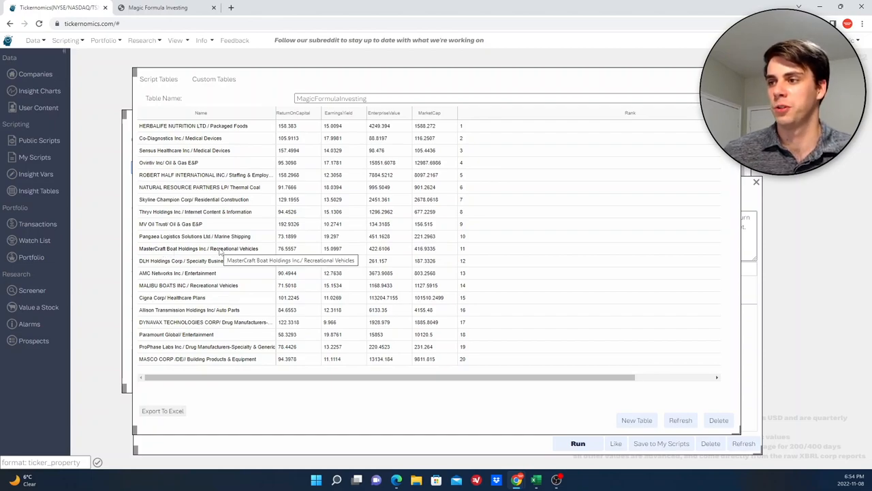
mouse_move(462, 254)
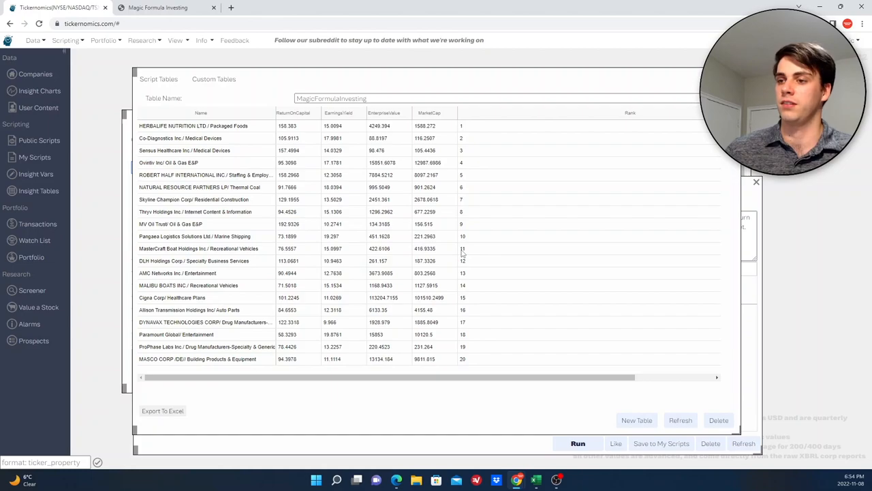
mouse_move(155, 291)
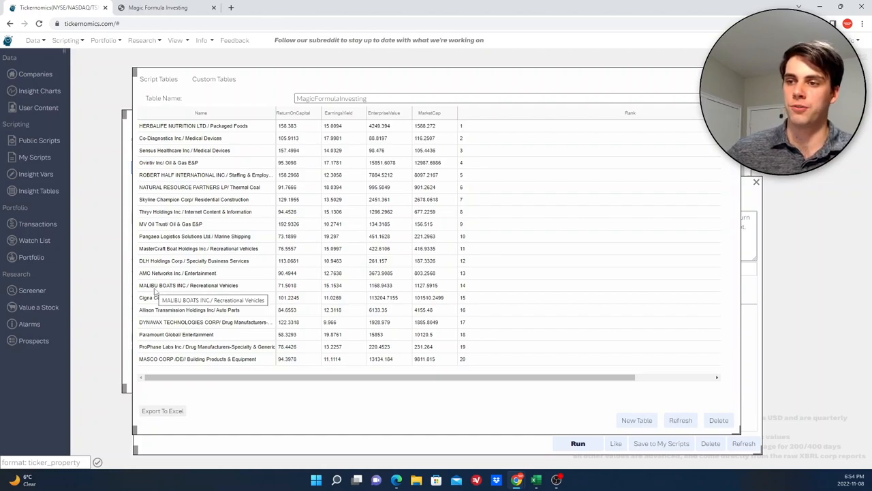
mouse_move(208, 287)
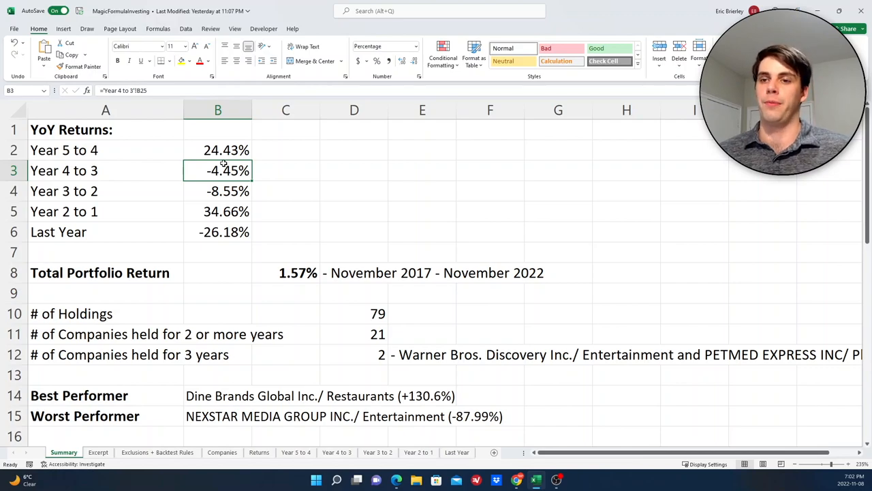
- Check the Summary sheet's yearly and total return formulas, then move to the Excerpt sheet
left_click(106, 272)
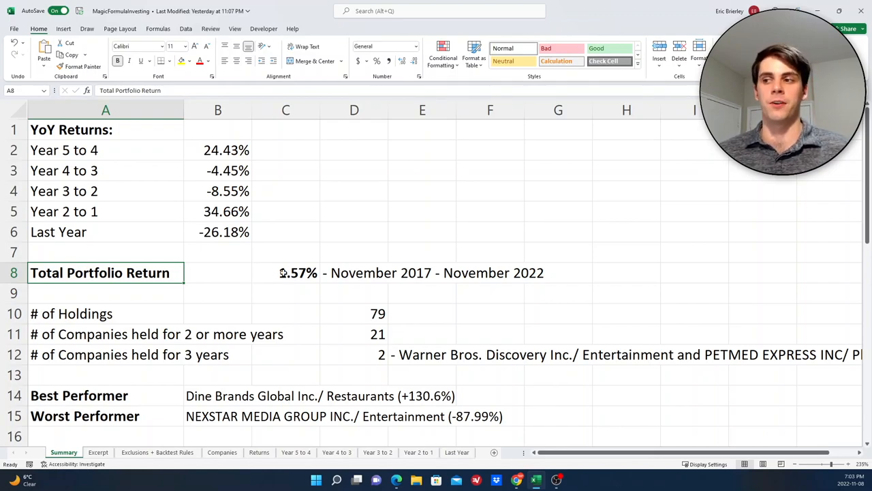
left_click(285, 273)
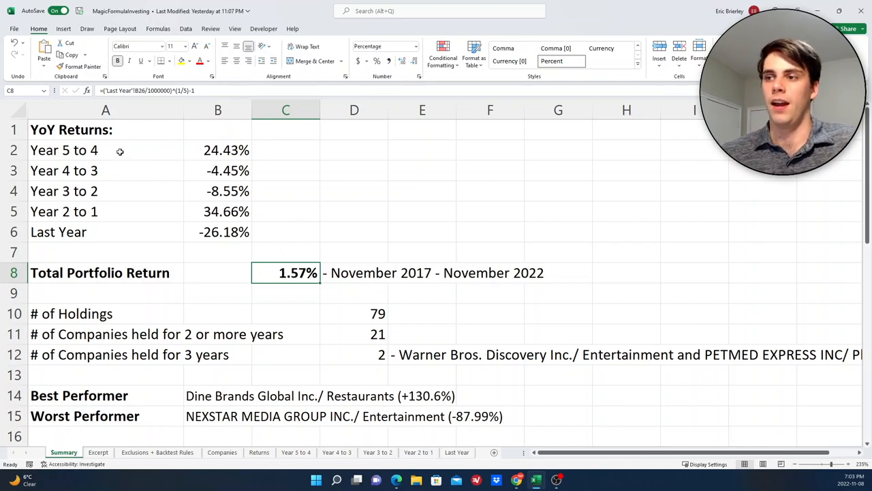
left_click(106, 150)
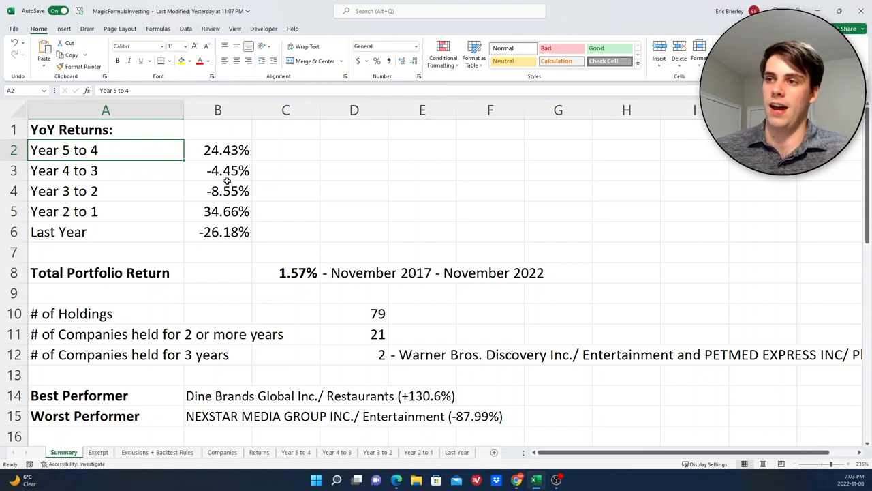
left_click(217, 191)
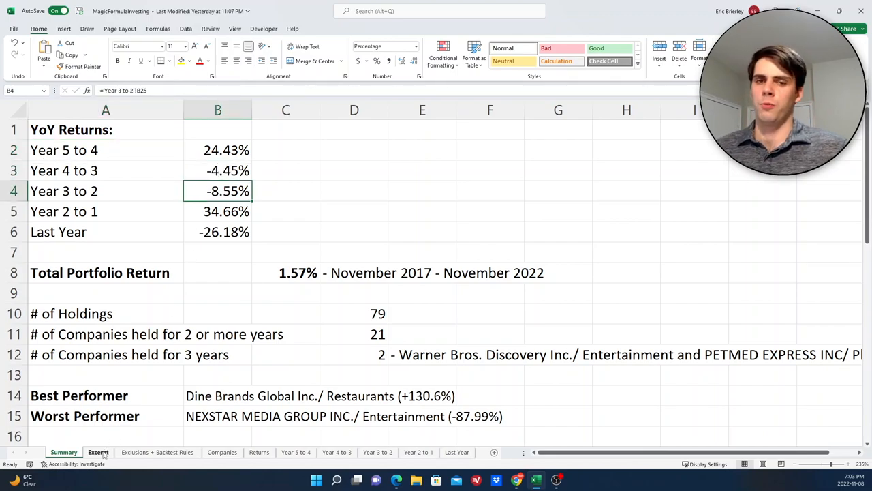
left_click(98, 452)
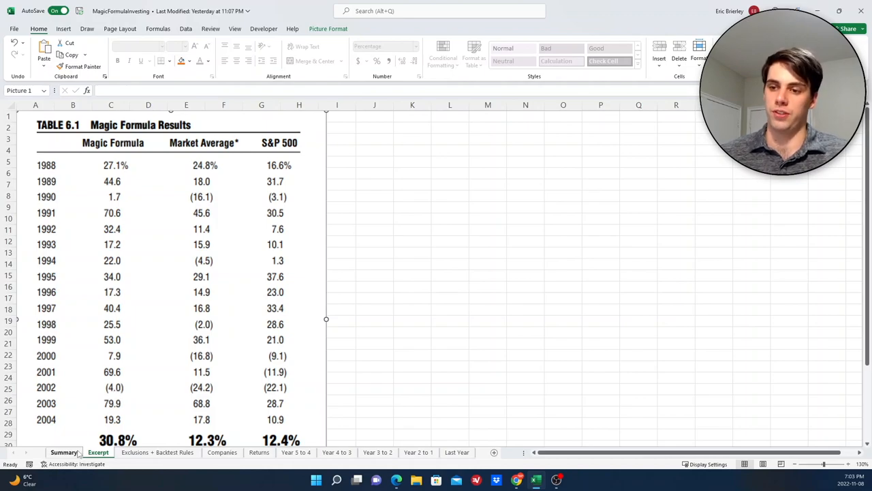
- Return to the Summary sheet showing yearly returns and the 1.57% total portfolio return
left_click(63, 452)
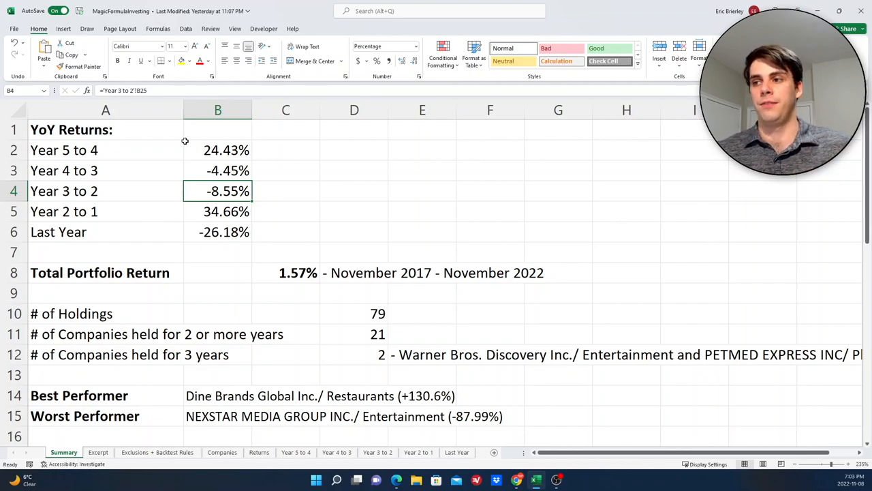
left_click(285, 273)
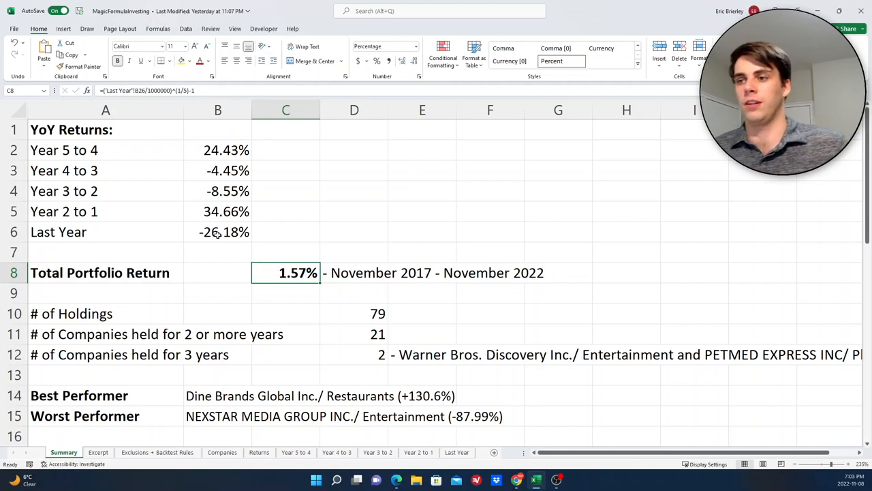
left_click_drag(226, 149, 228, 170)
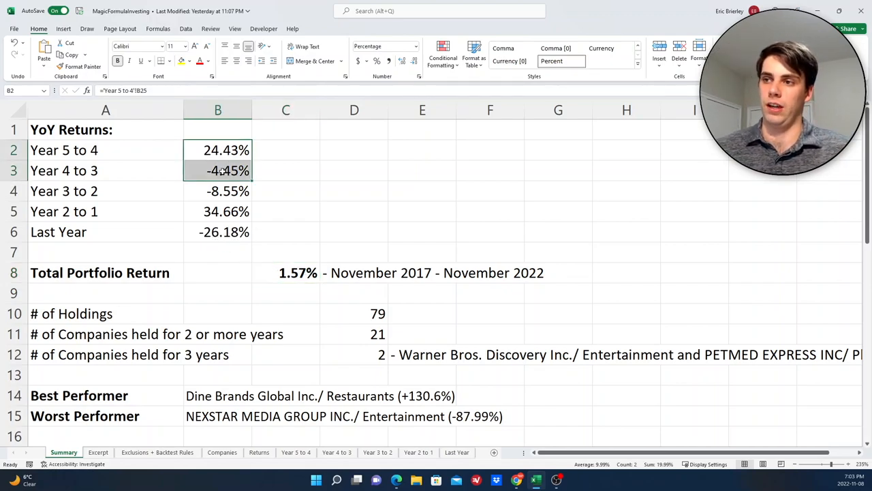
left_click_drag(217, 150, 218, 211)
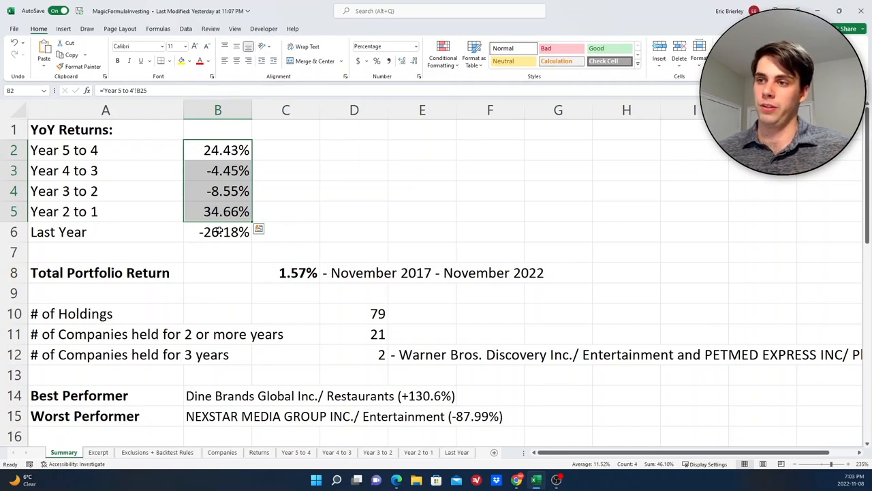
left_click(217, 232)
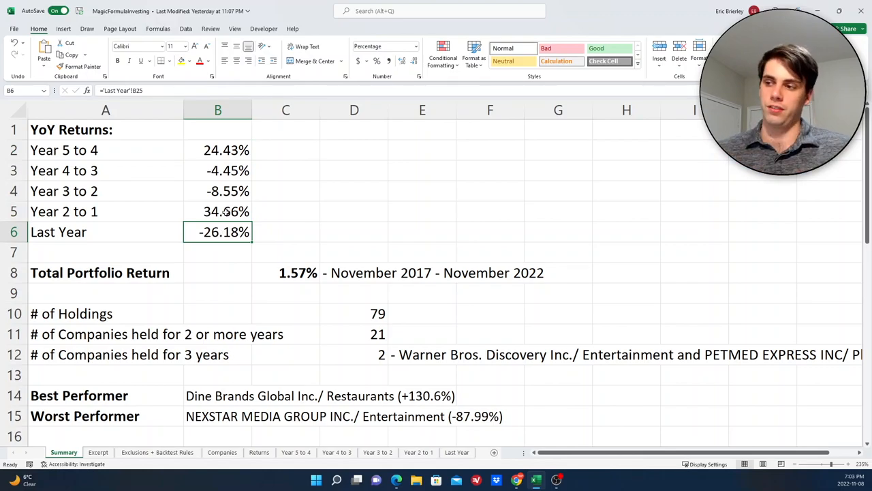
scroll("down", 3)
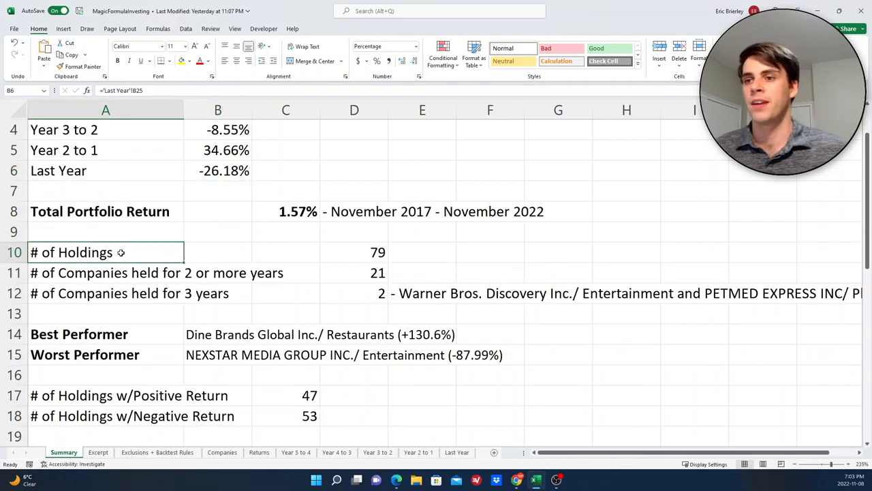
left_click(106, 253)
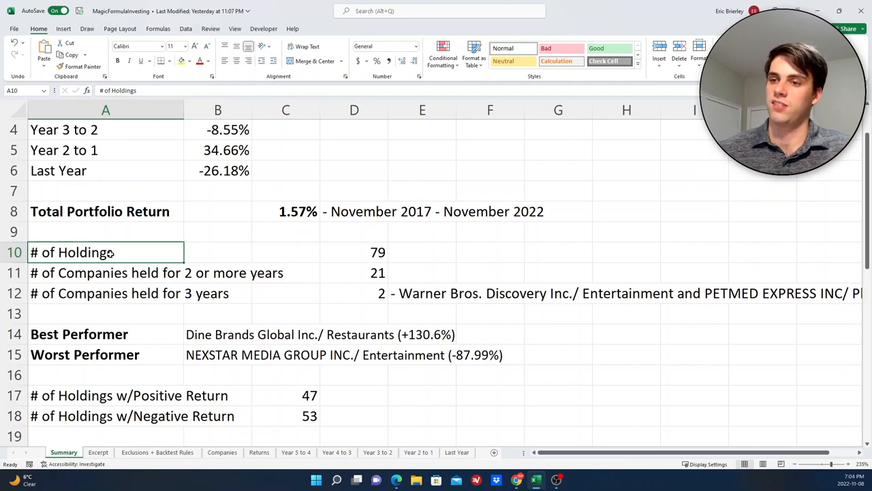
left_click(354, 252)
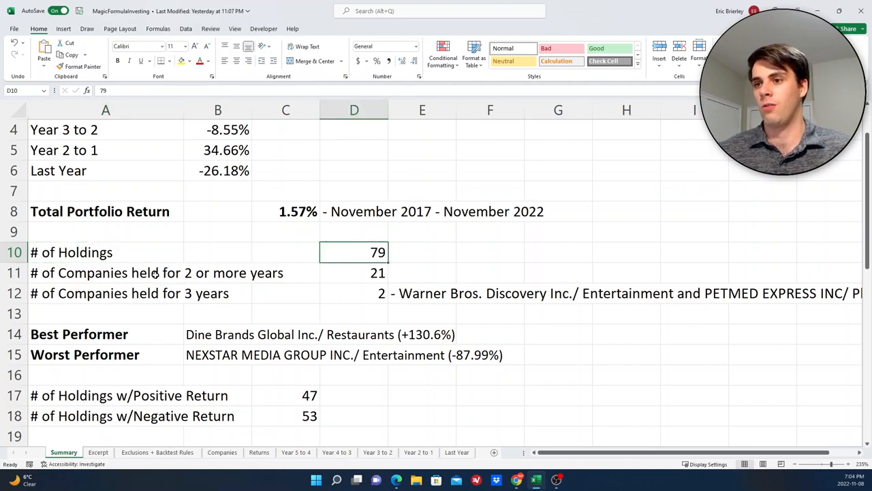
left_click(354, 272)
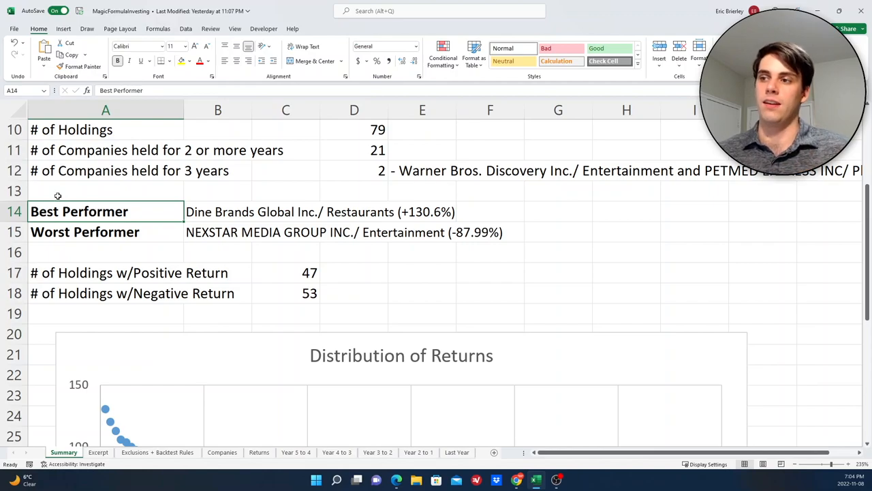
left_click(218, 211)
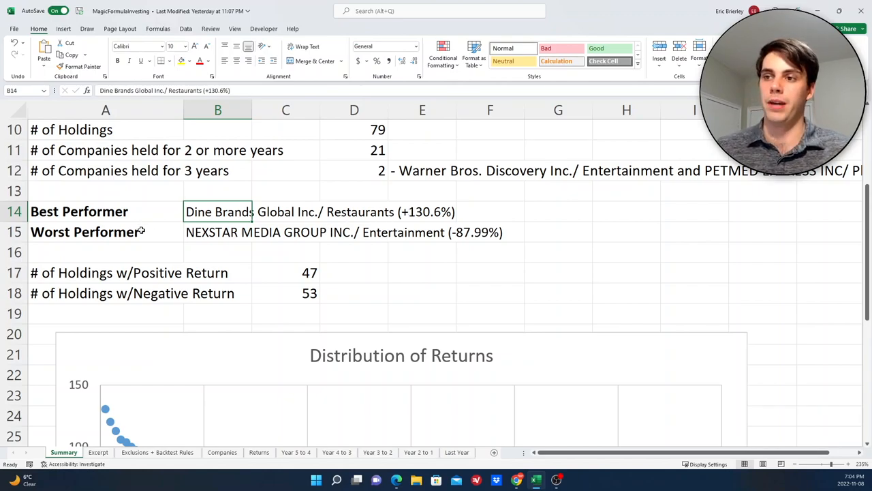
left_click(217, 232)
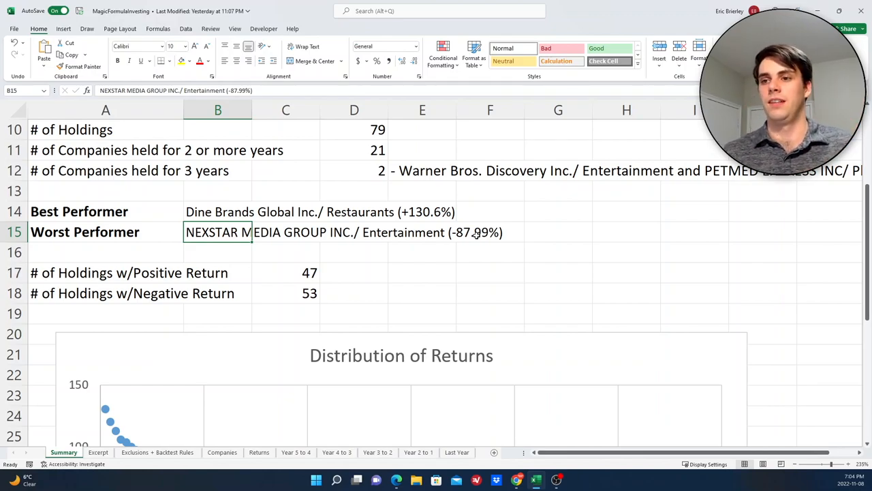
left_click(105, 272)
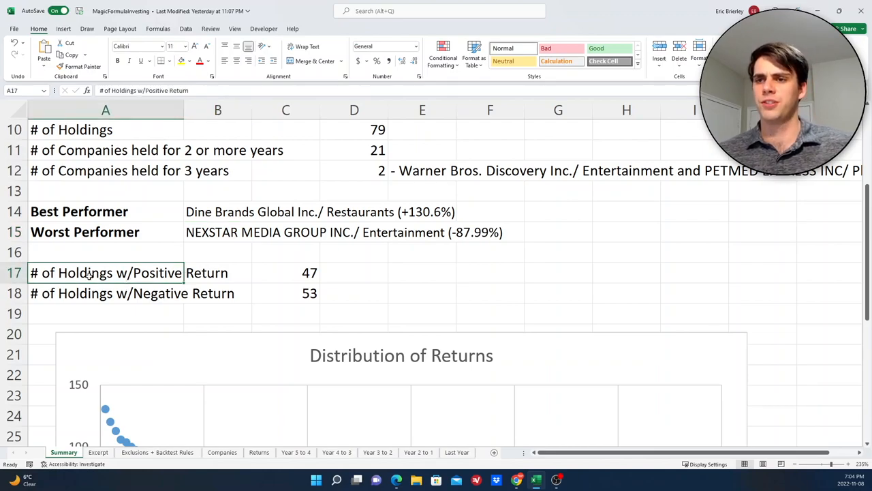
left_click(285, 272)
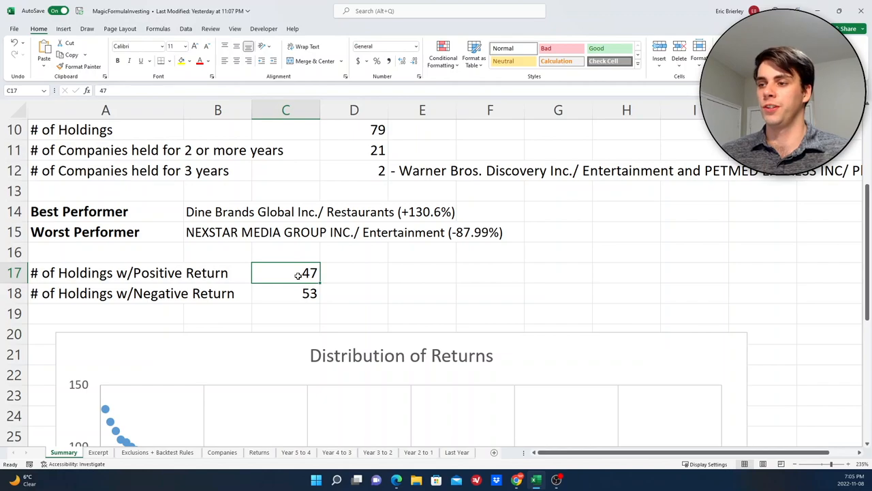
left_click(285, 293)
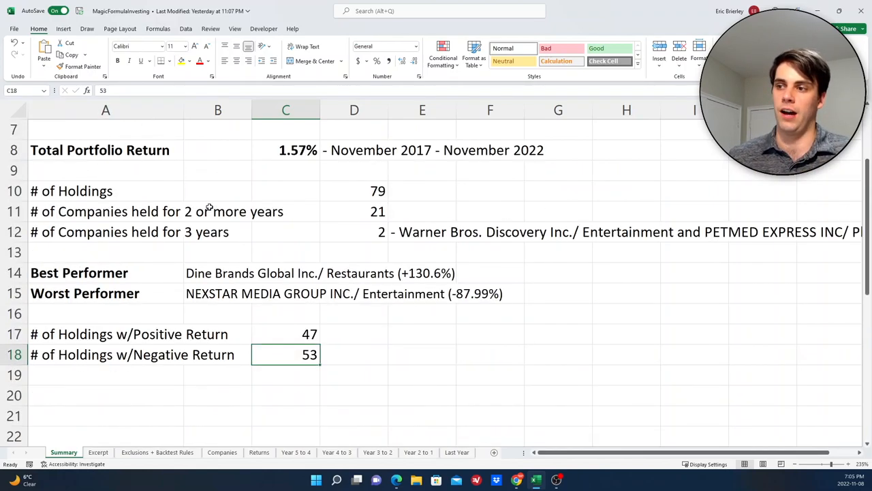
scroll("down", 3)
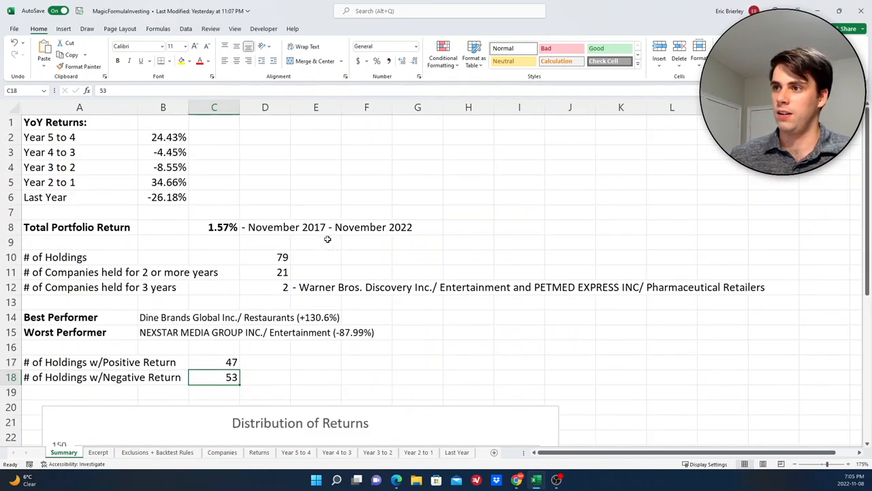
scroll("down", 3)
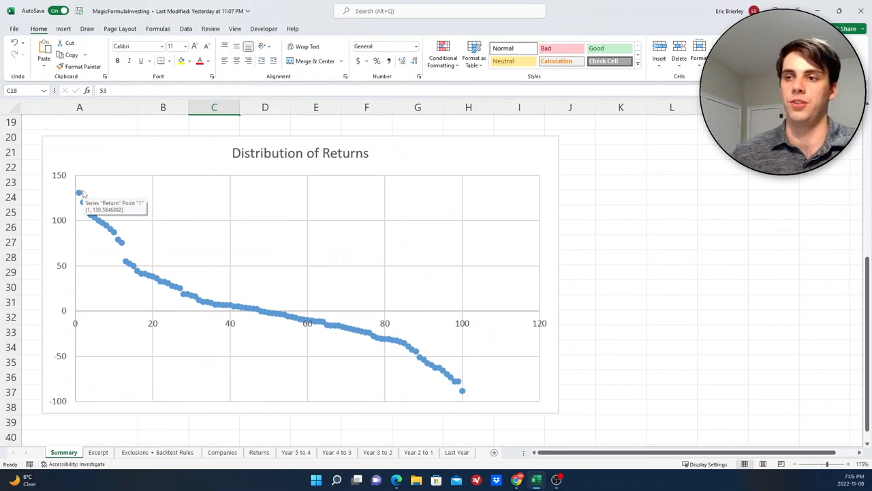
mouse_move(407, 187)
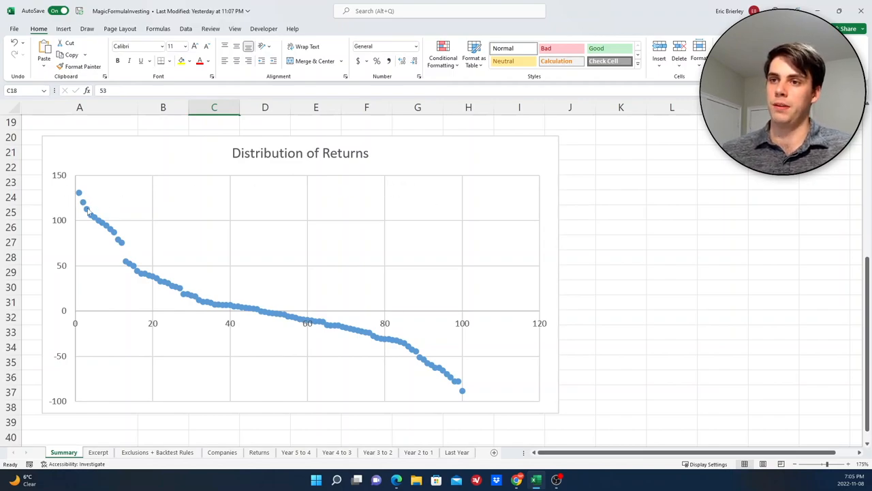
mouse_move(52, 390)
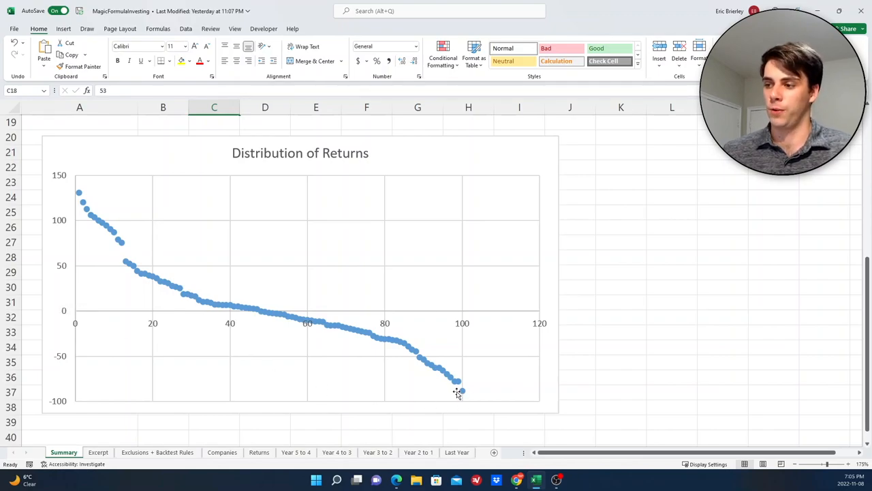
mouse_move(462, 390)
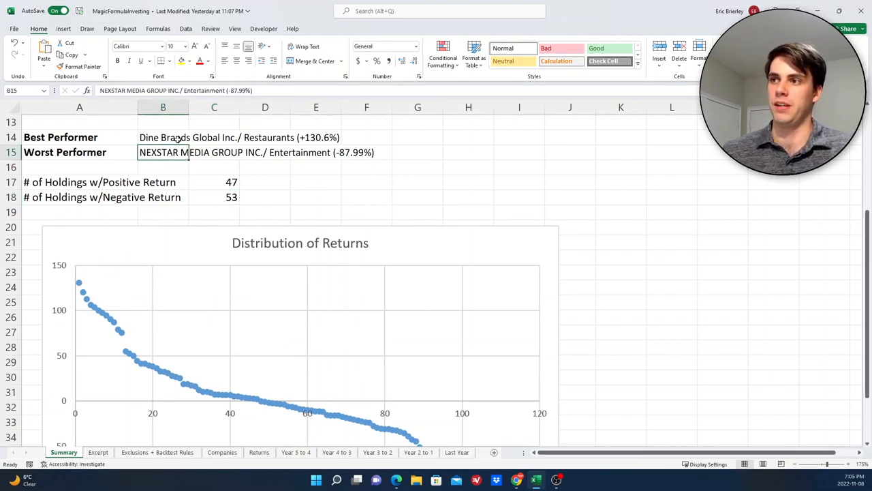
scroll("down", 3)
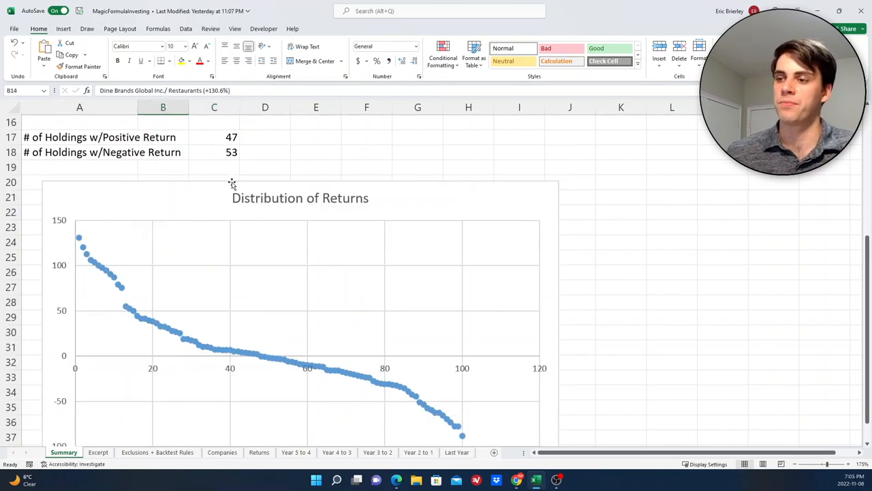
scroll("down", 3)
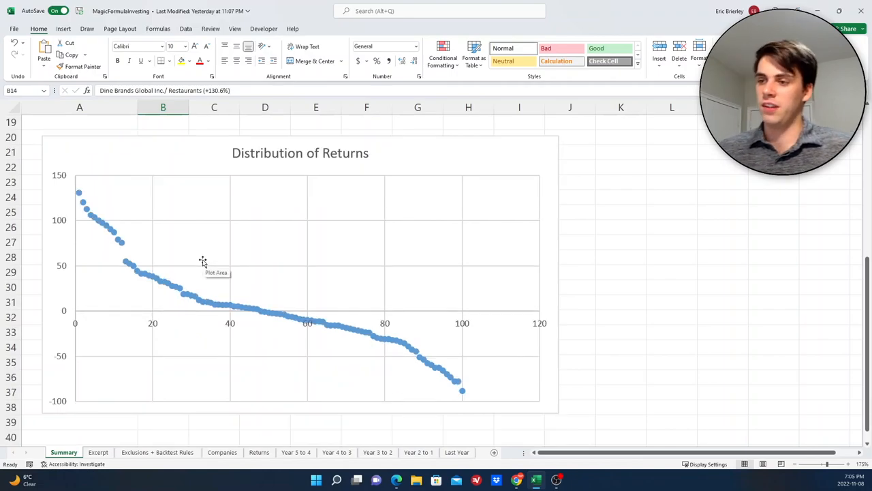
mouse_move(139, 244)
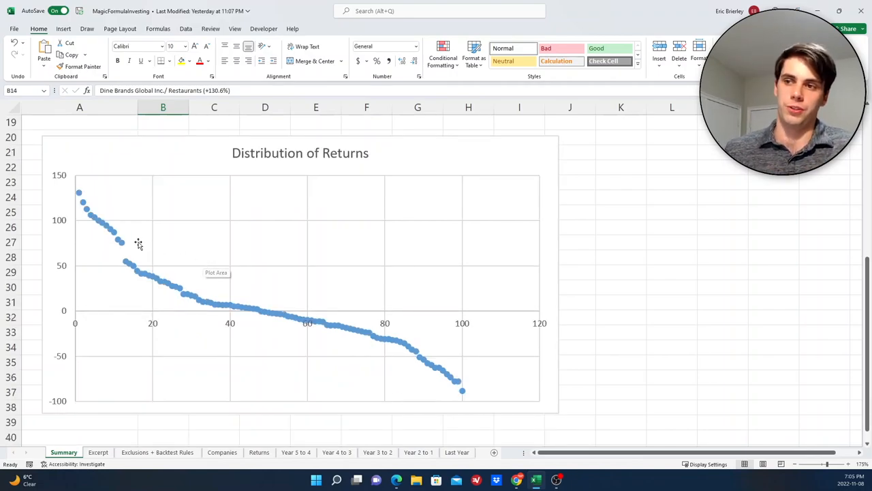
mouse_move(89, 187)
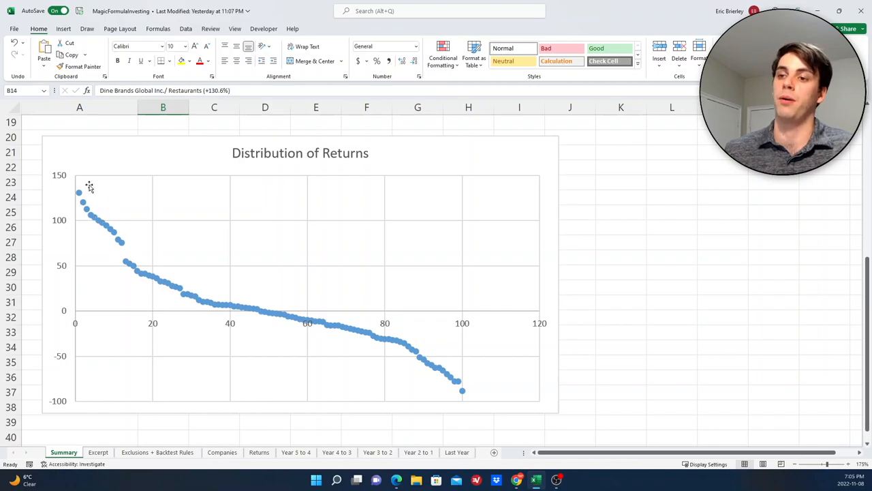
mouse_move(90, 206)
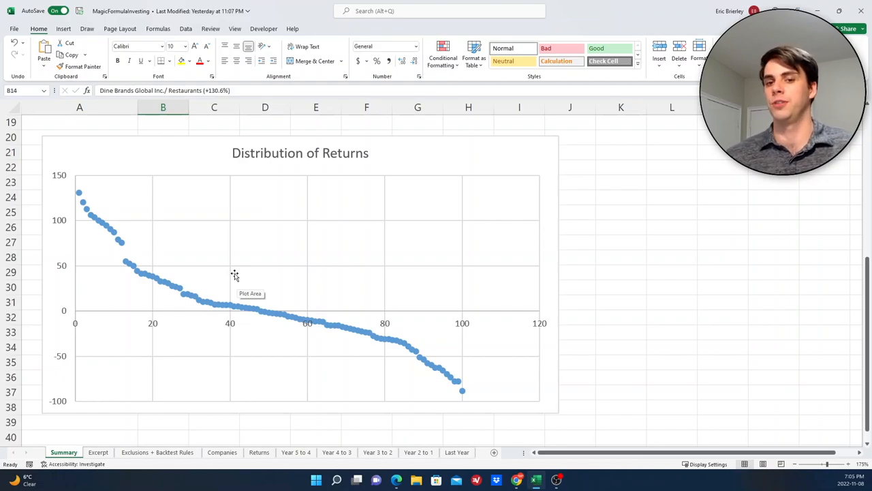
mouse_move(181, 245)
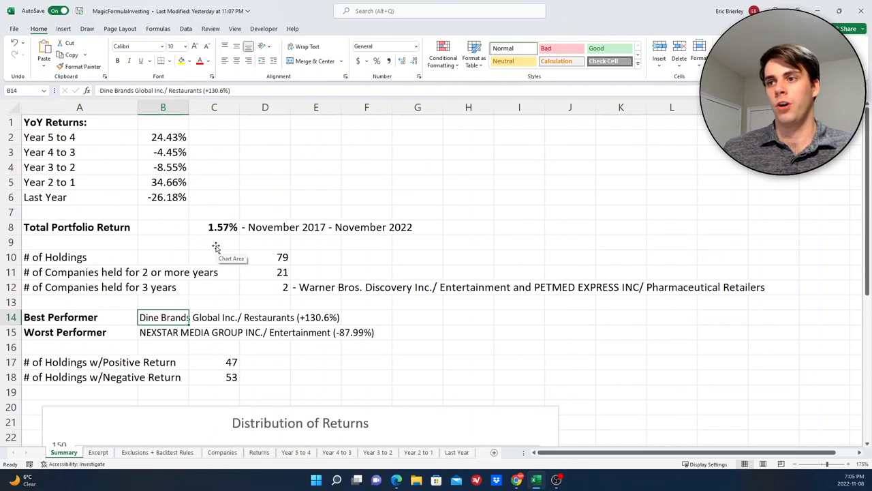
left_click(214, 227)
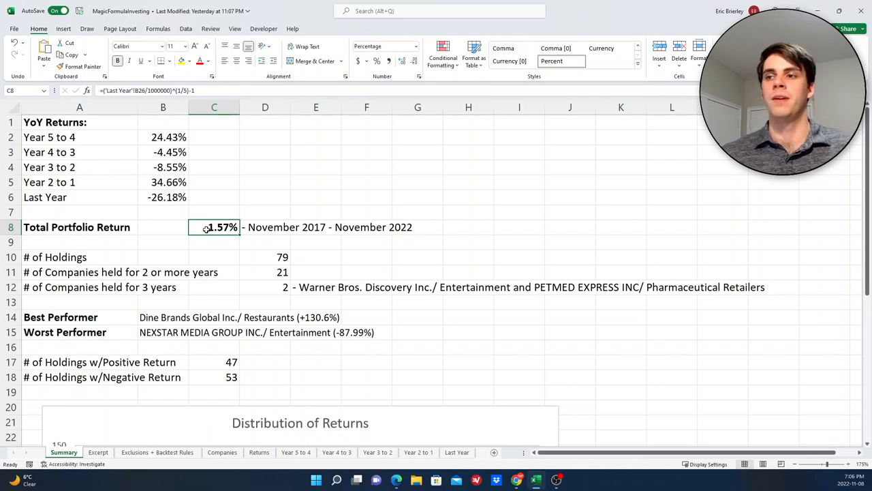
left_click(163, 197)
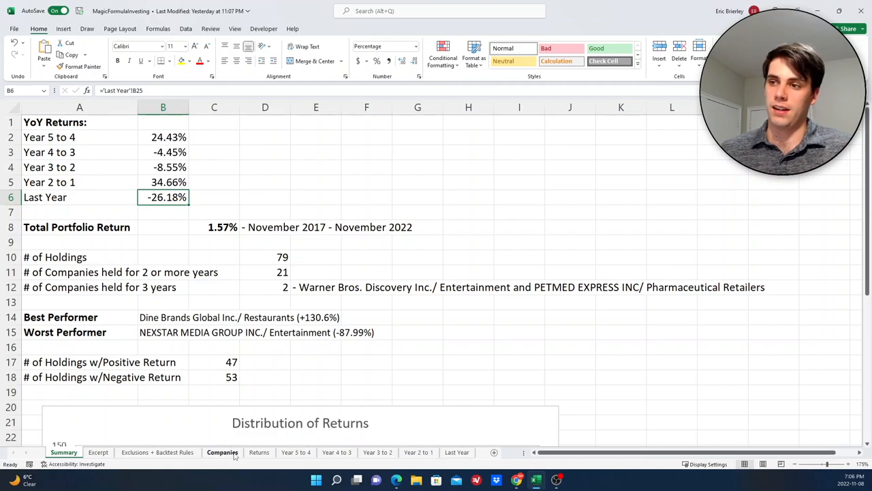
left_click(222, 452)
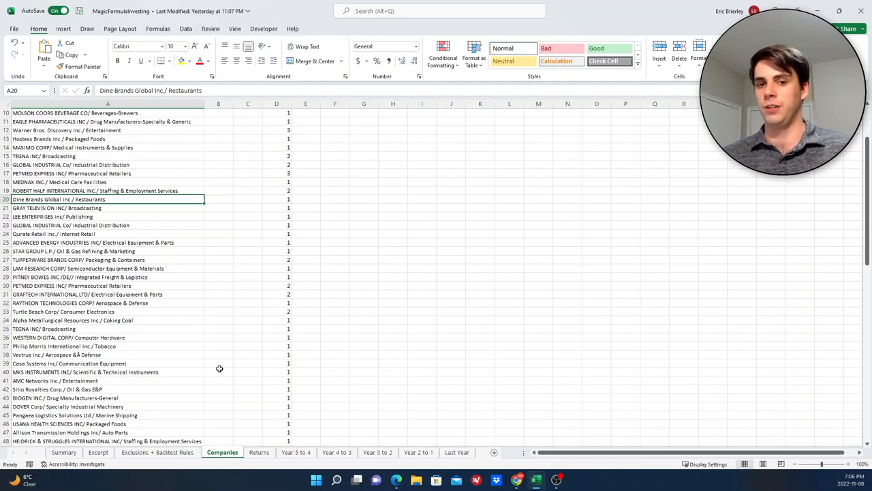
left_click(295, 452)
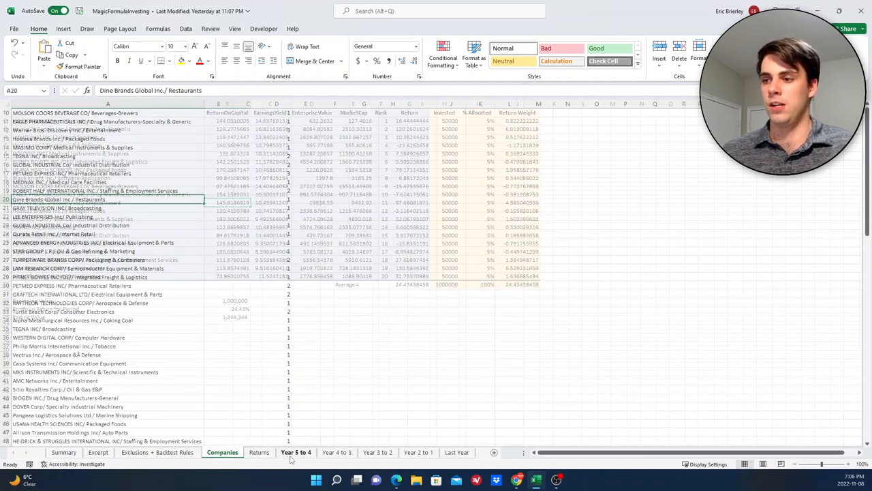
left_click(296, 451)
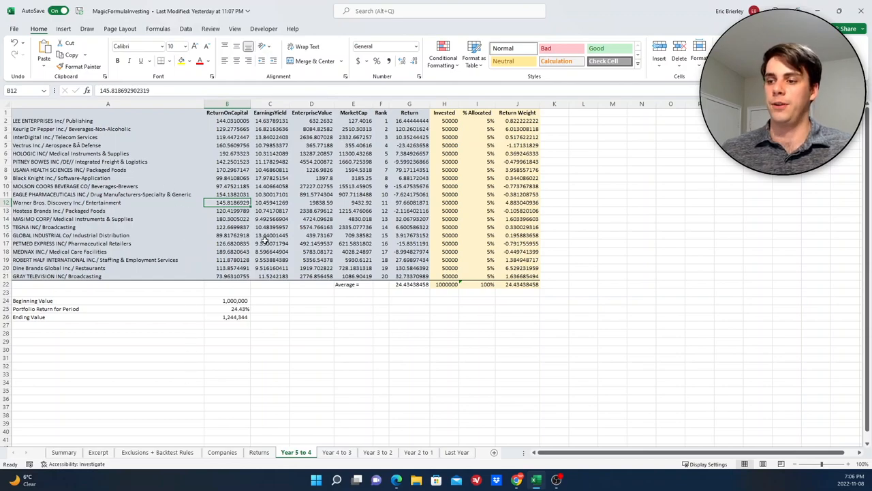
left_click(108, 120)
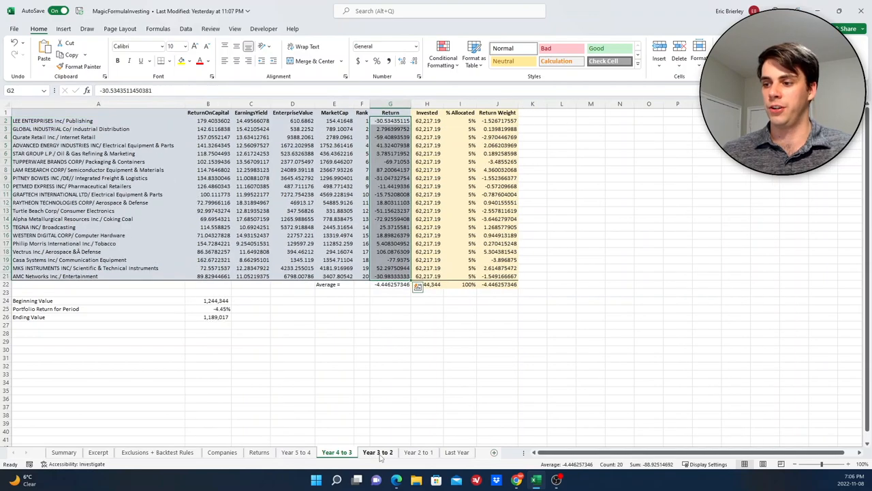
left_click(418, 452)
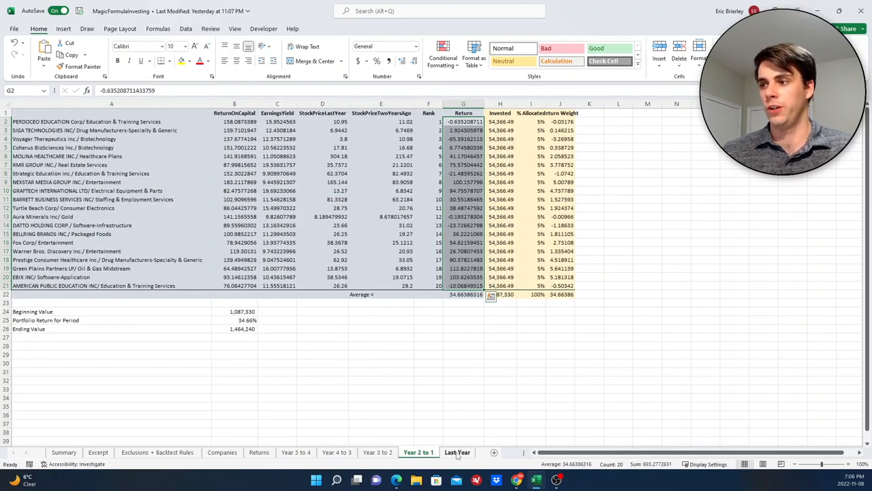
left_click(295, 452)
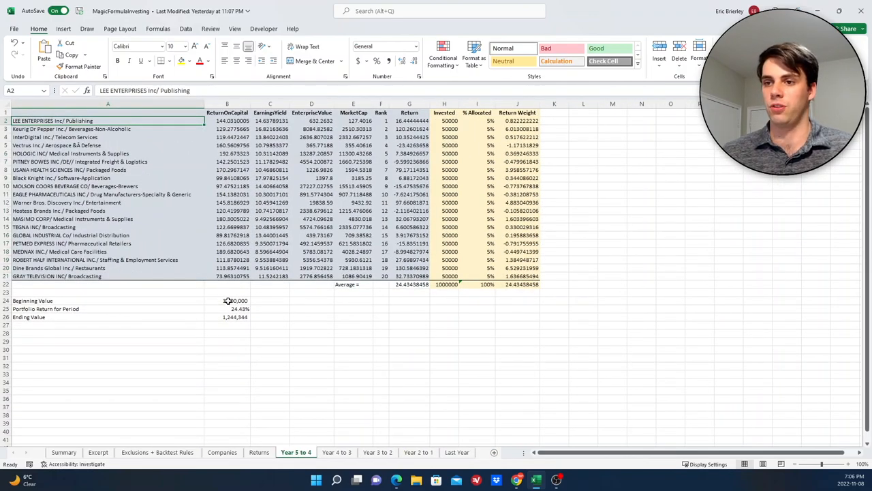
left_click(236, 300)
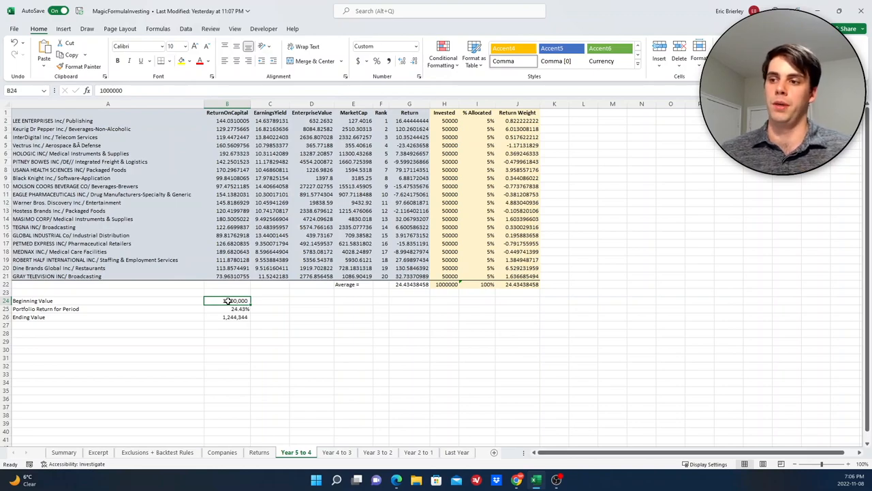
left_click(229, 317)
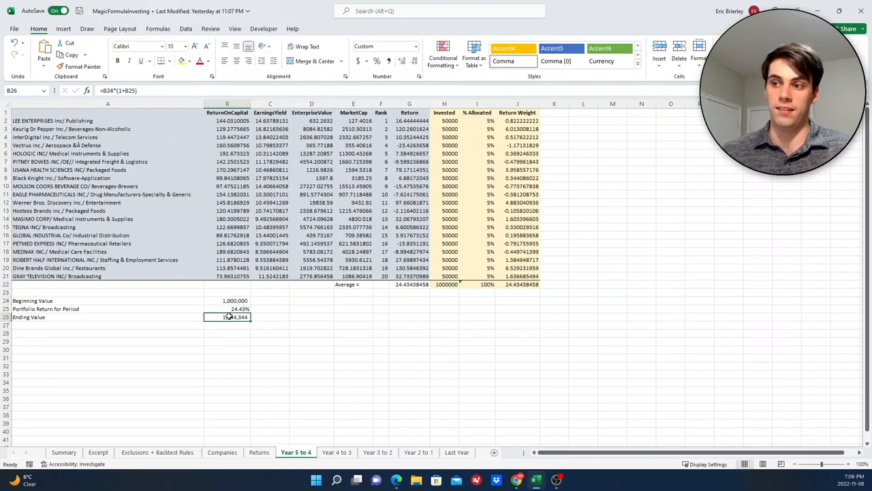
left_click(336, 451)
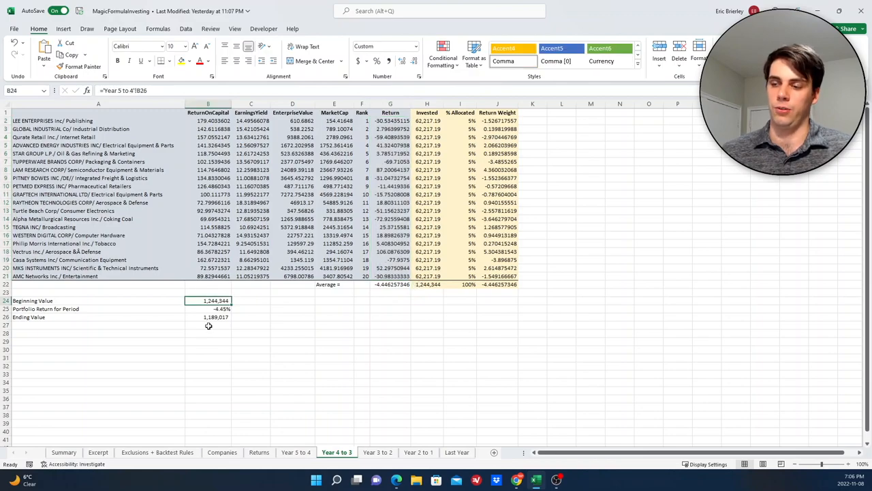
left_click(98, 120)
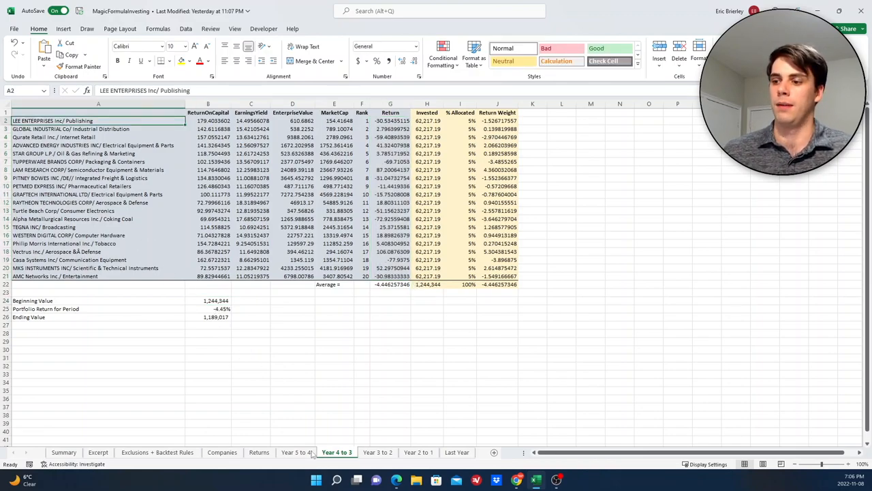
left_click(296, 452)
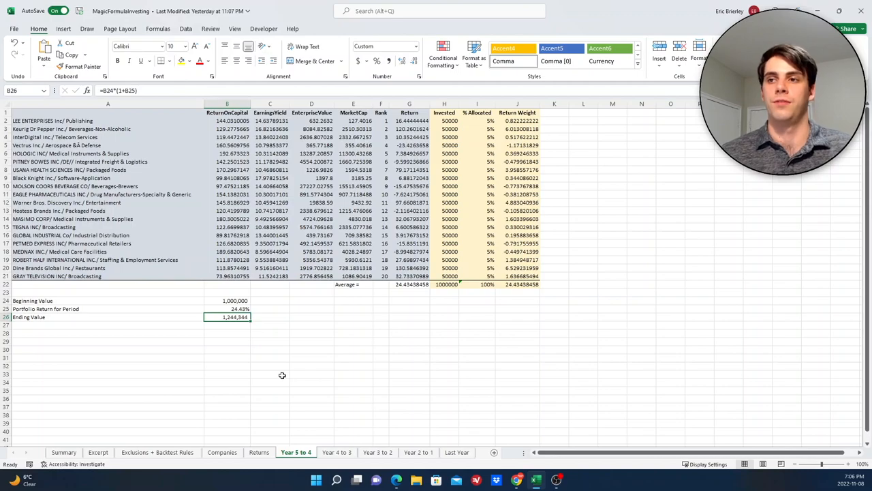
- Open the Last Year sheet and inspect the Thryv Holdings return
left_click(457, 452)
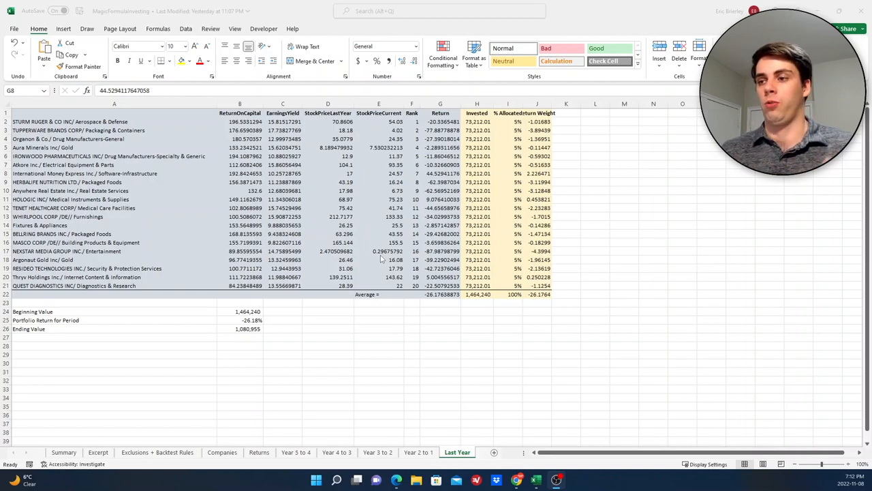
mouse_move(456, 278)
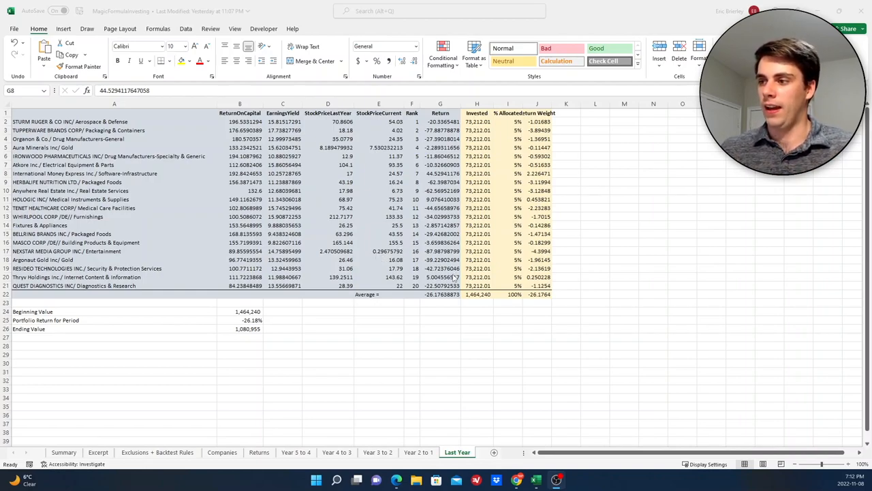
left_click(440, 277)
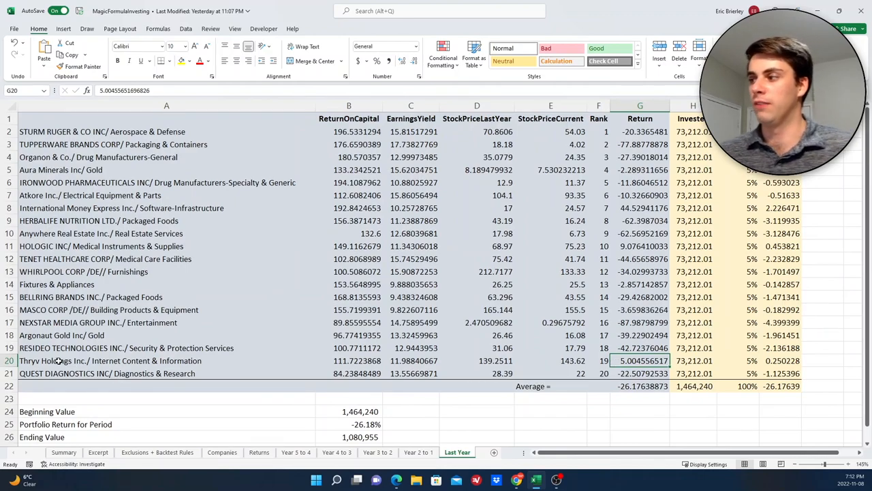
- Review column G returns (Hologic, Tupperware, Nexstar, Argonaut Gold, others), then view the Excerpt sheet
left_click(639, 246)
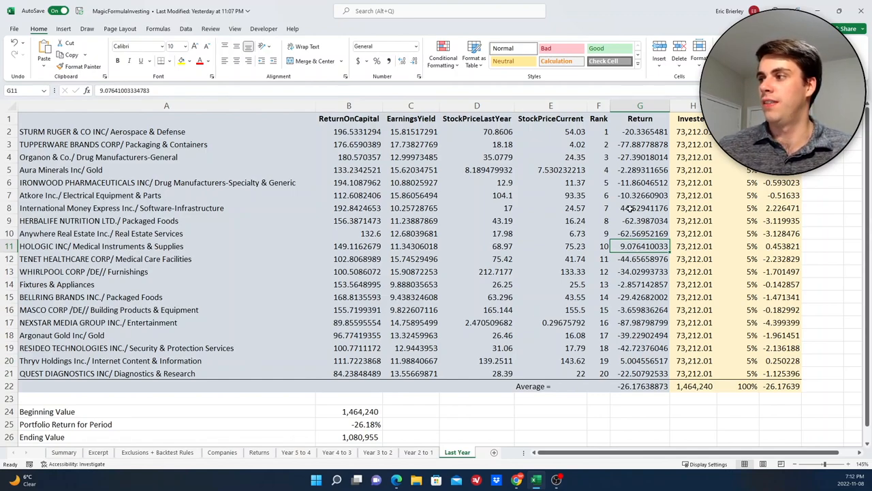
left_click(640, 208)
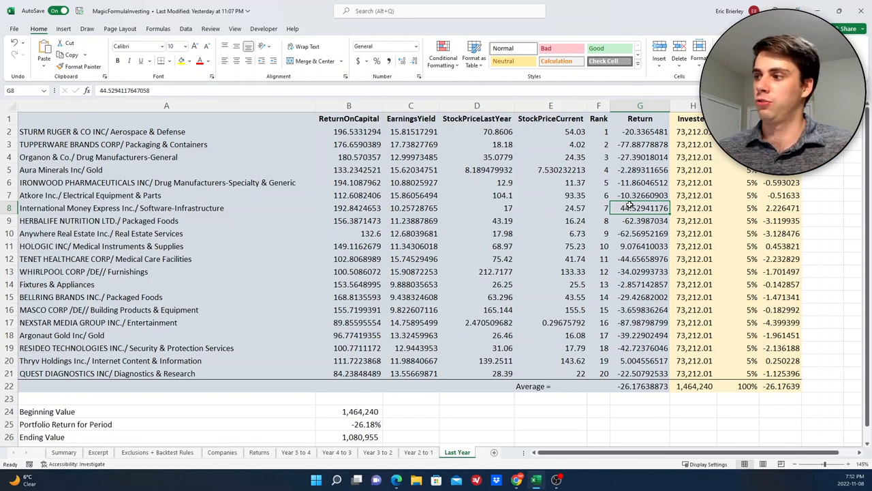
left_click(640, 233)
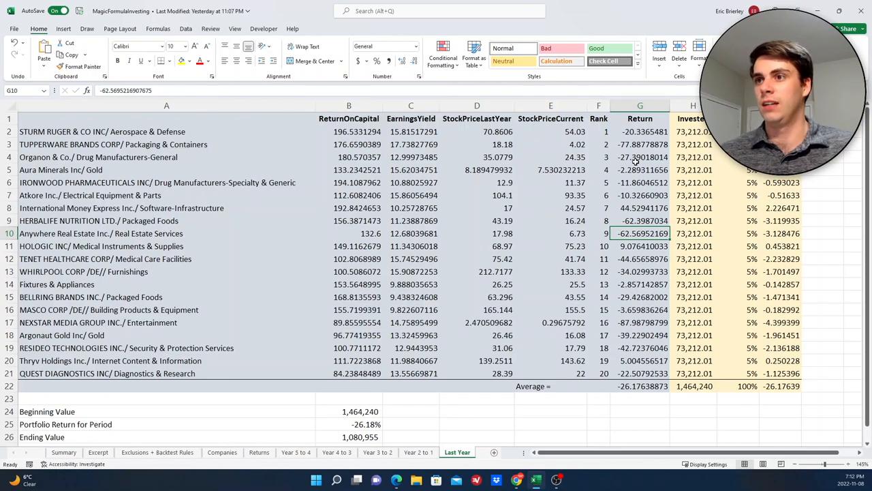
left_click(640, 144)
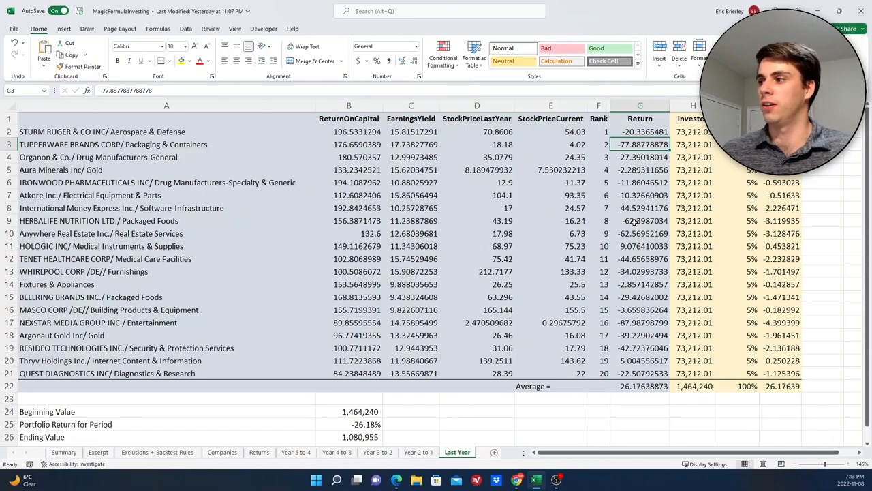
left_click(640, 233)
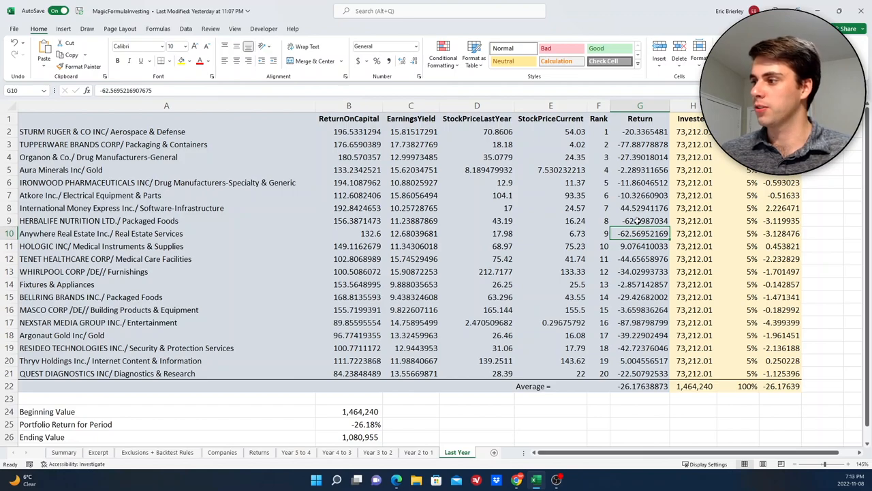
left_click(640, 321)
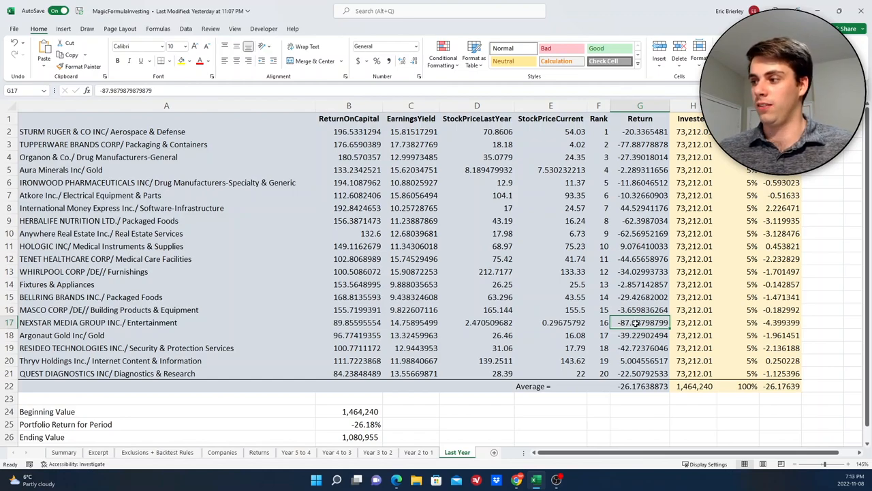
left_click(639, 348)
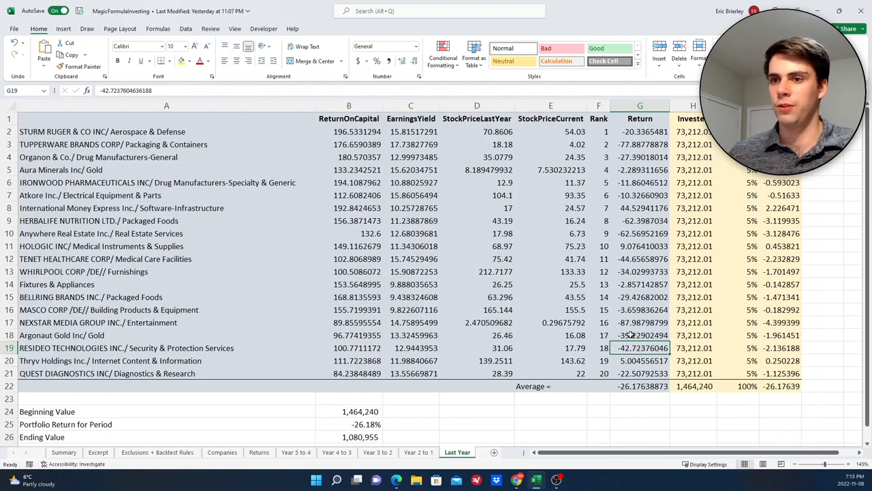
left_click(639, 334)
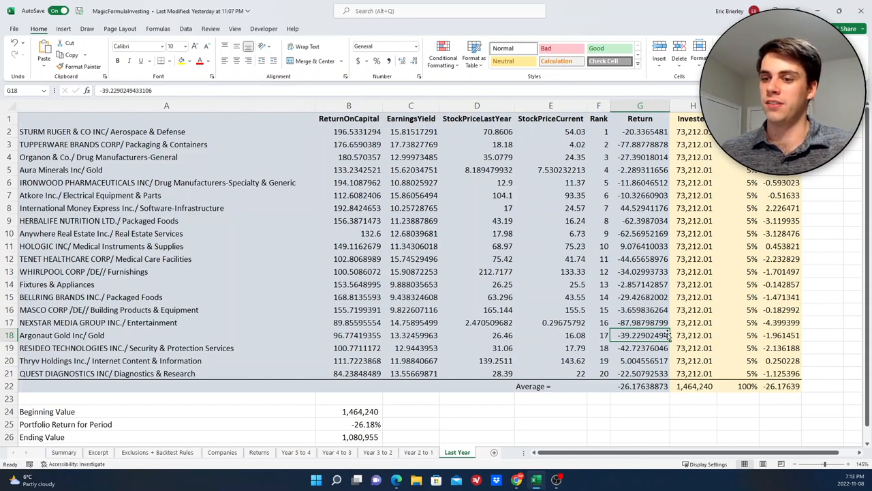
left_click(98, 452)
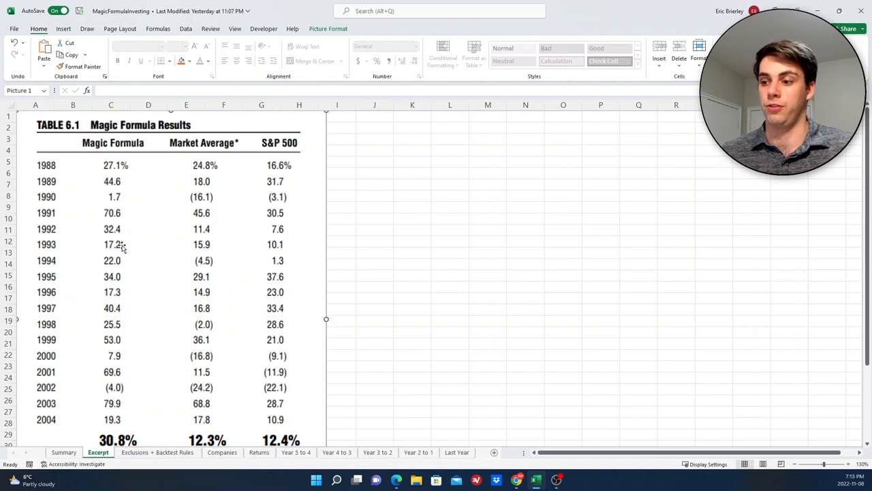
- Check the G22 average return formula on Last Year, then revisit Excerpt and Summary
left_click(456, 452)
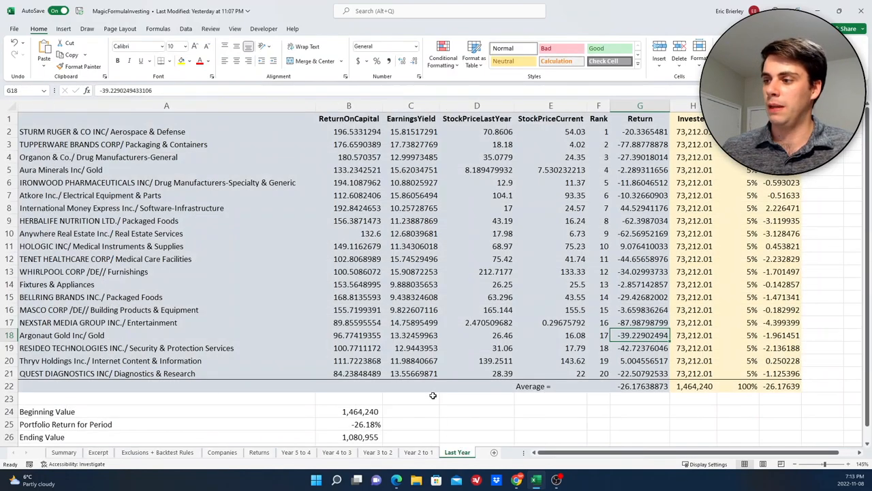
left_click(639, 386)
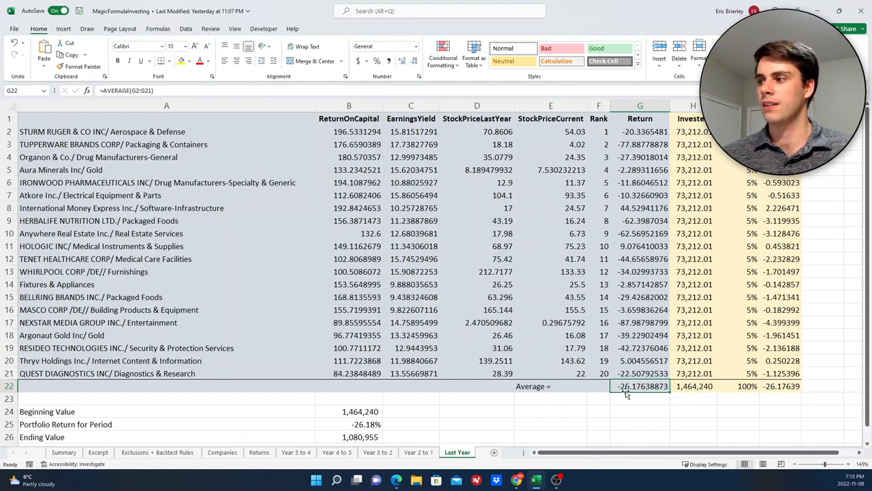
left_click(98, 452)
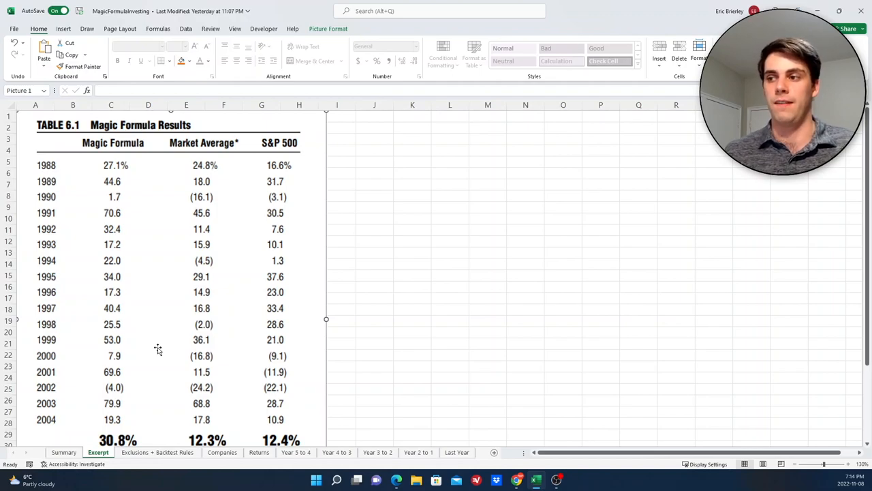
left_click(64, 452)
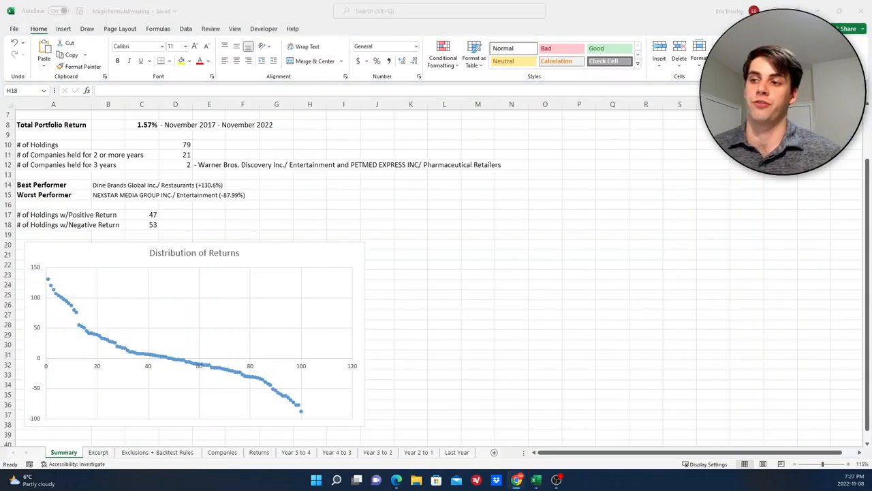